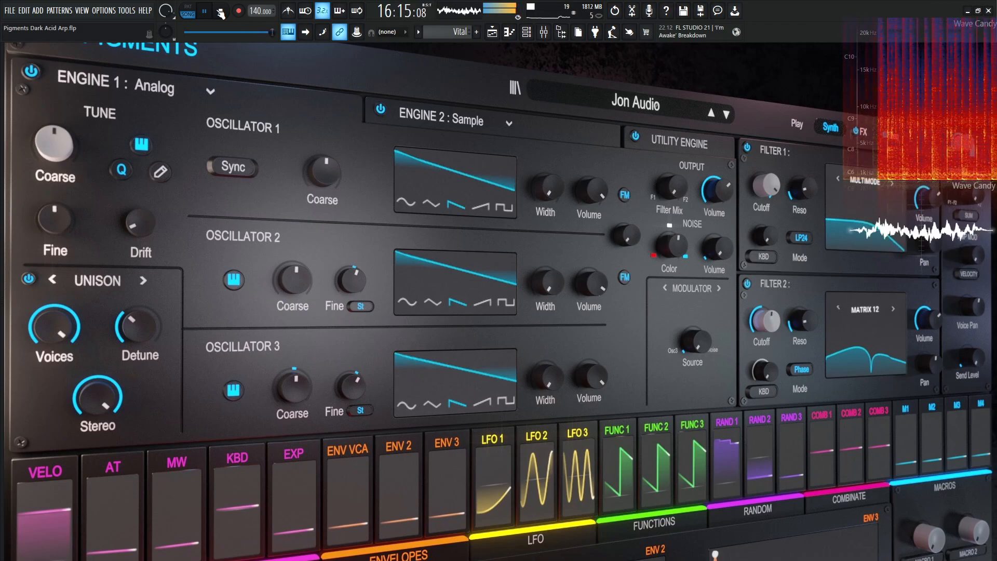
Bring up the Pigments window on the Dark Acid Arp preset's Synth page
click(203, 10)
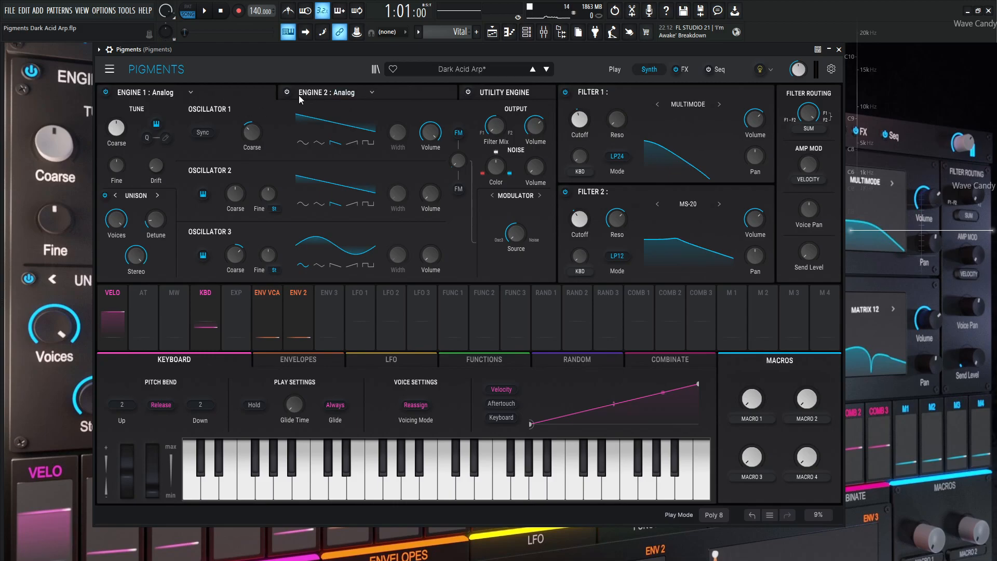
mouse_move(431, 134)
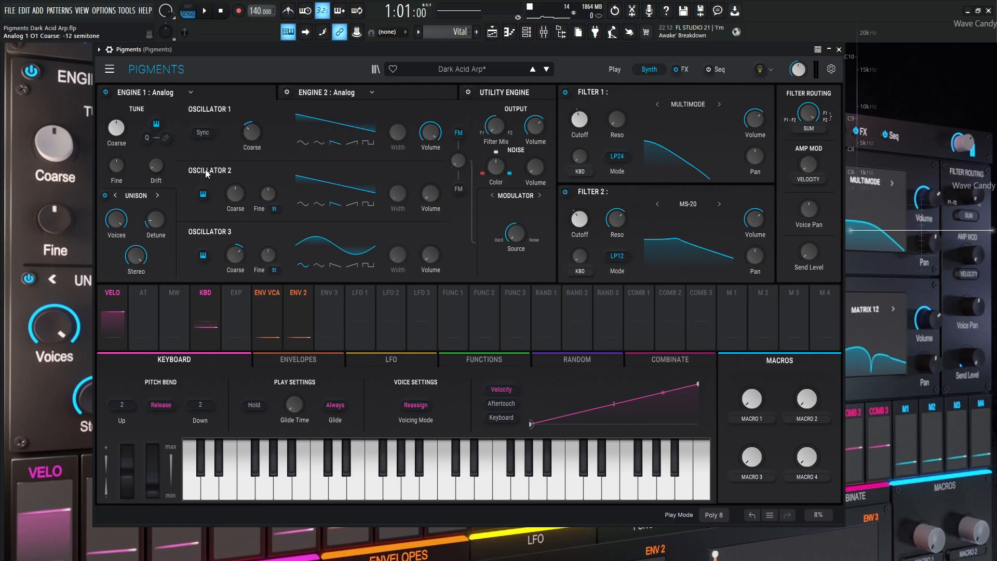
mouse_move(155, 219)
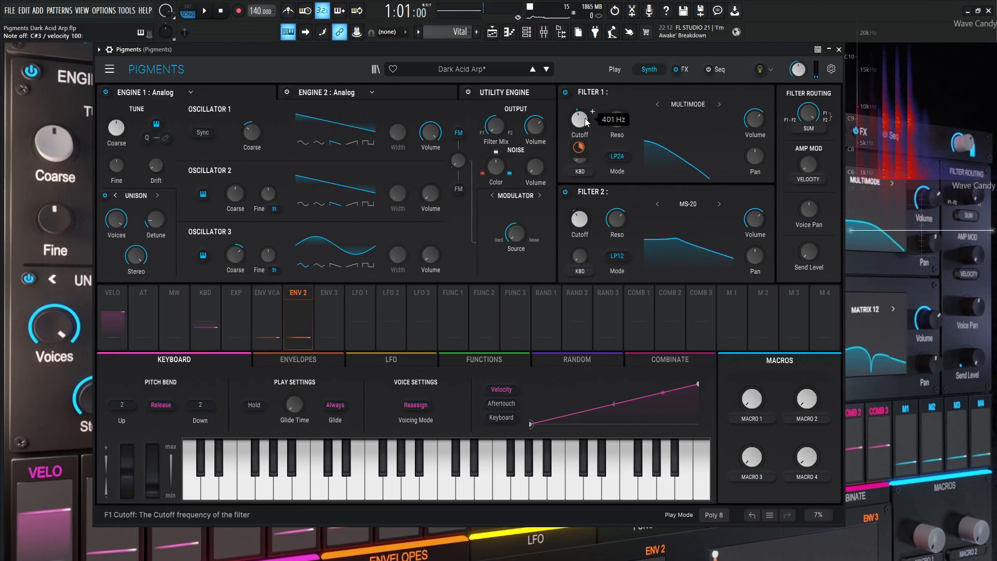
mouse_move(578, 150)
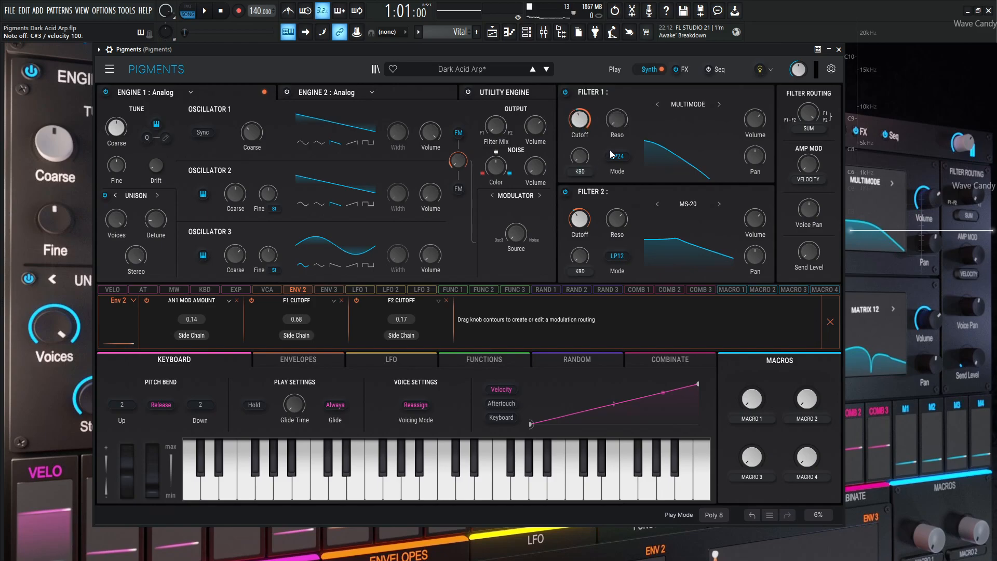
Close the Env 2 routing strip to return to the Keyboard tab
click(615, 170)
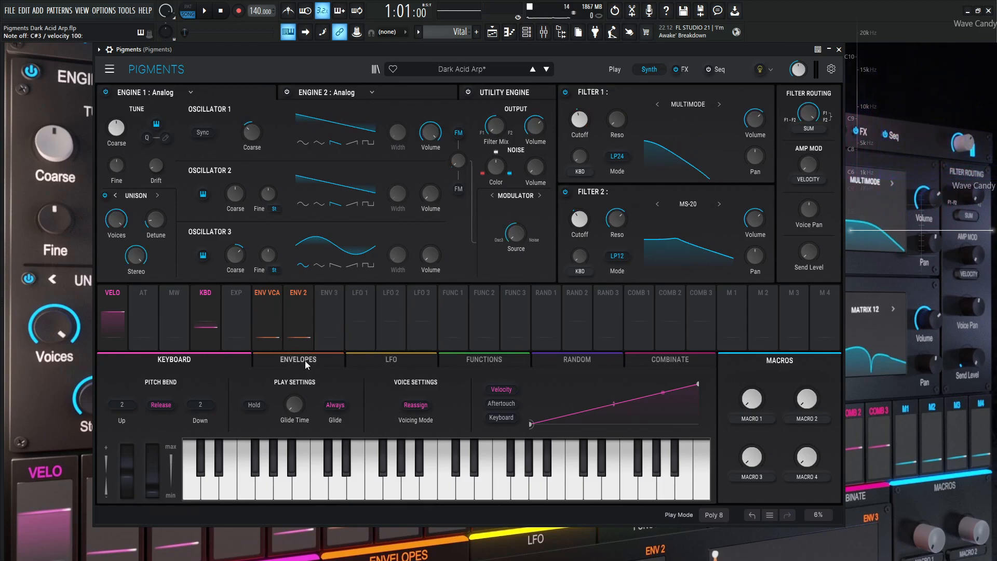
Show the Envelopes tab with VCA, Env 2 (decay about 1.53 s) and Env 3
click(297, 359)
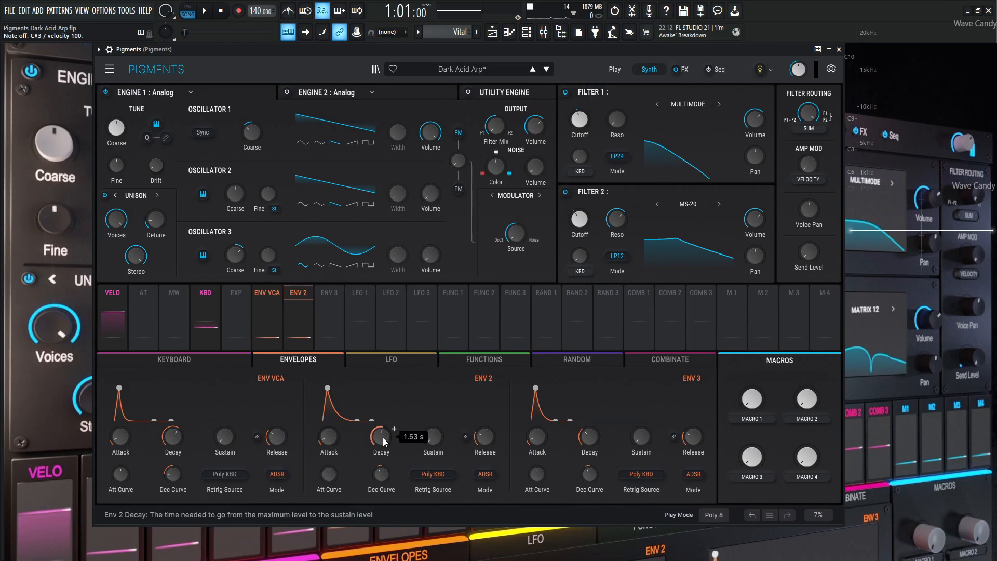
mouse_move(433, 436)
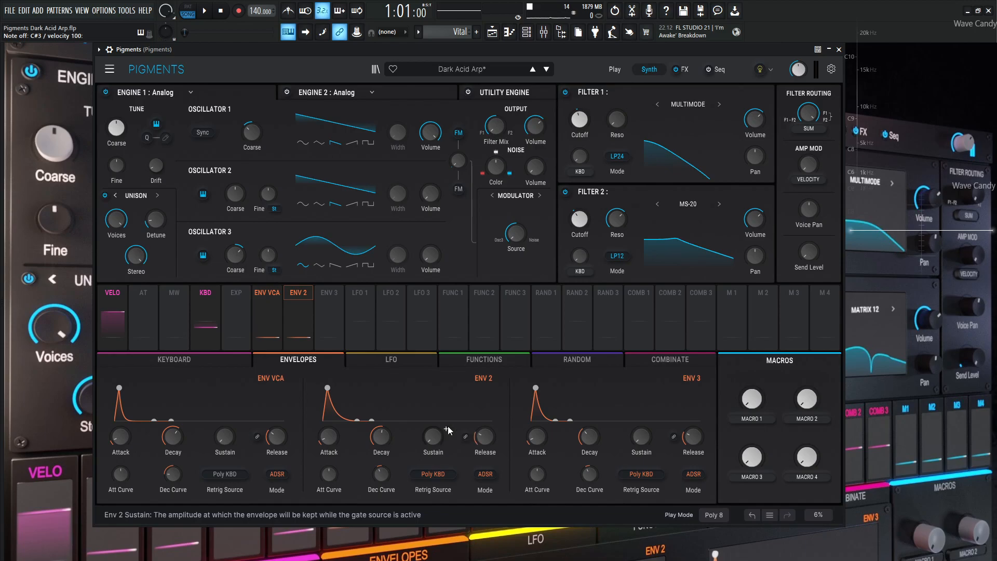
mouse_move(682, 202)
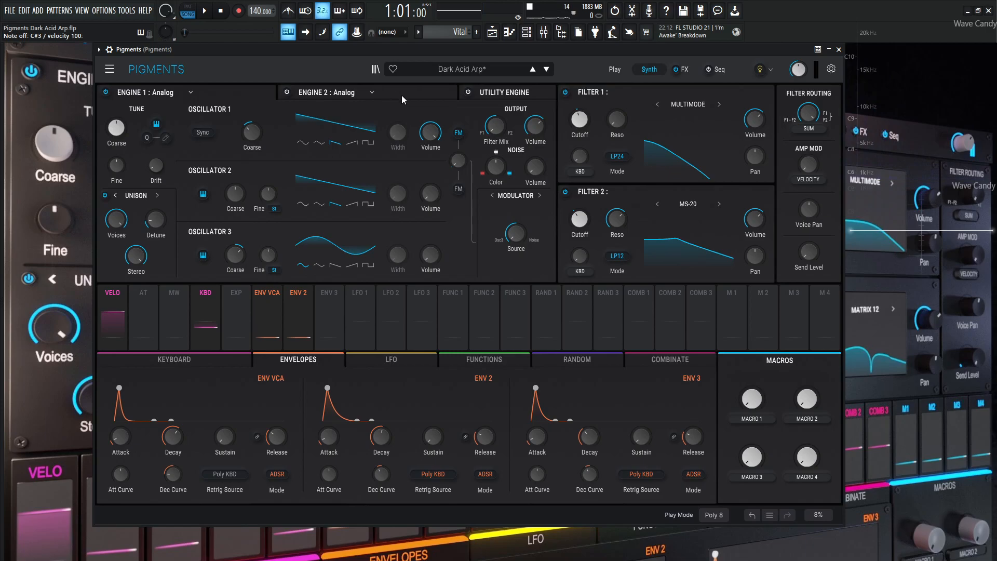
Bypass Engine 2 briefly, then re-enable it and view its three oscillators
click(287, 92)
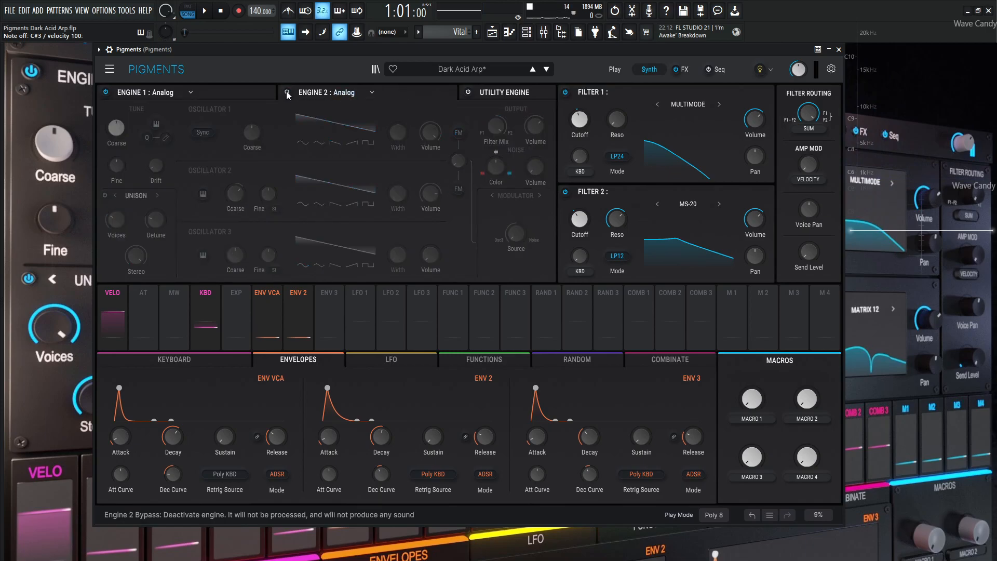
click(105, 94)
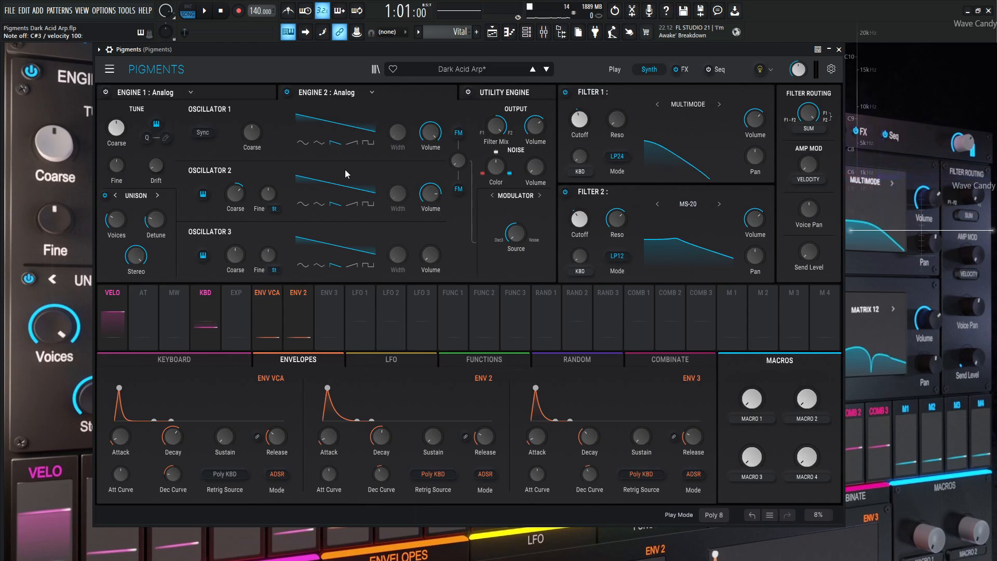
mouse_move(251, 131)
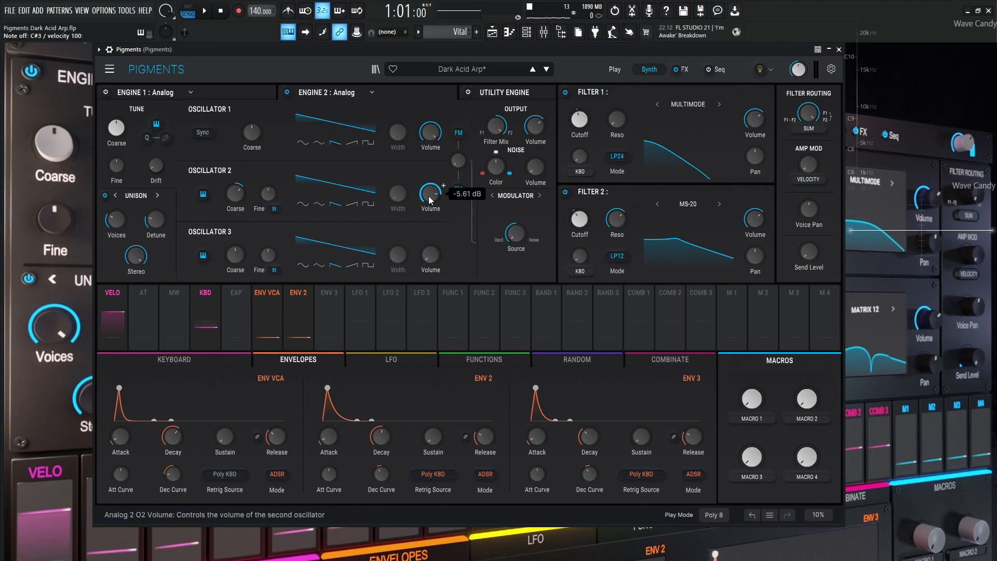
mouse_move(235, 193)
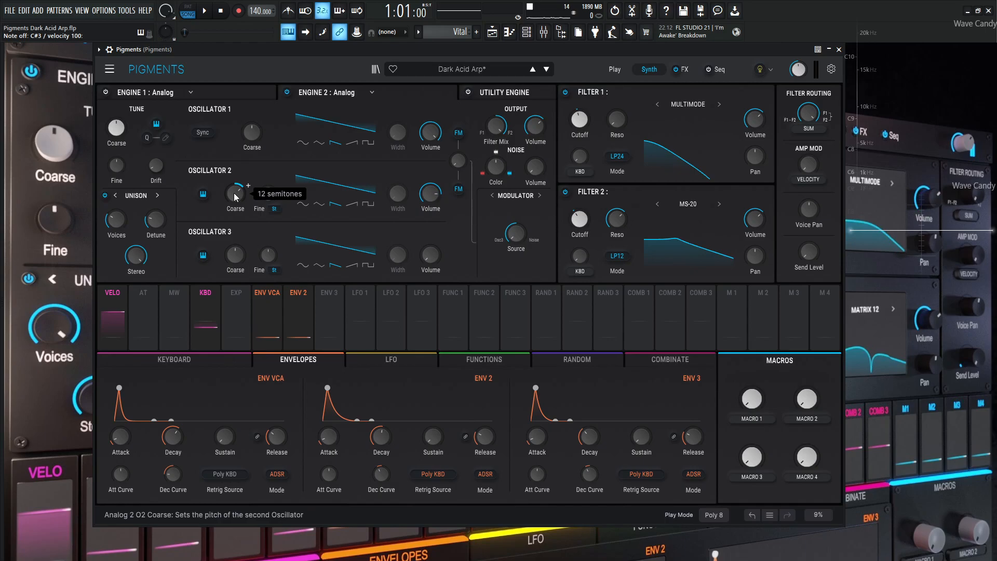
mouse_move(115, 219)
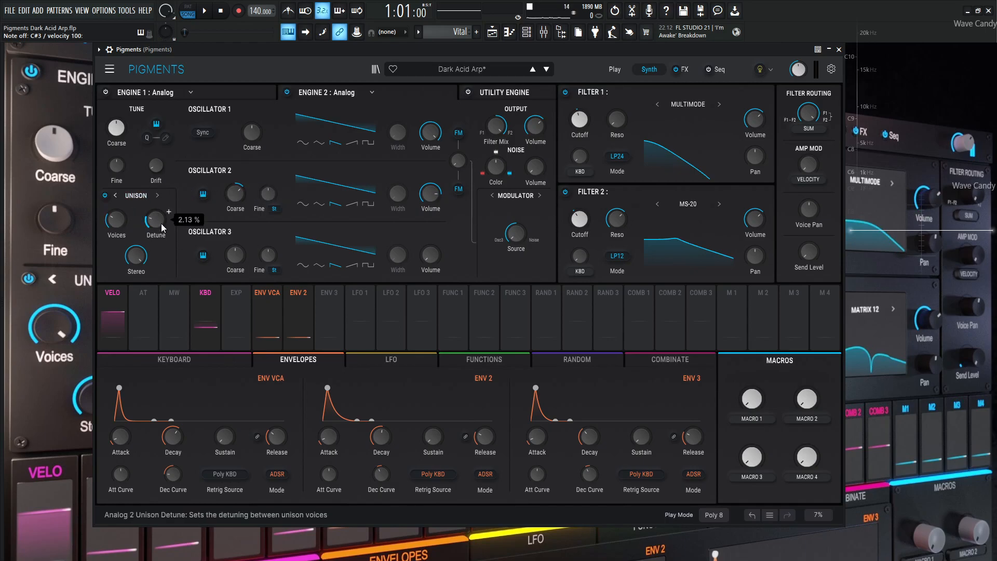
mouse_move(136, 258)
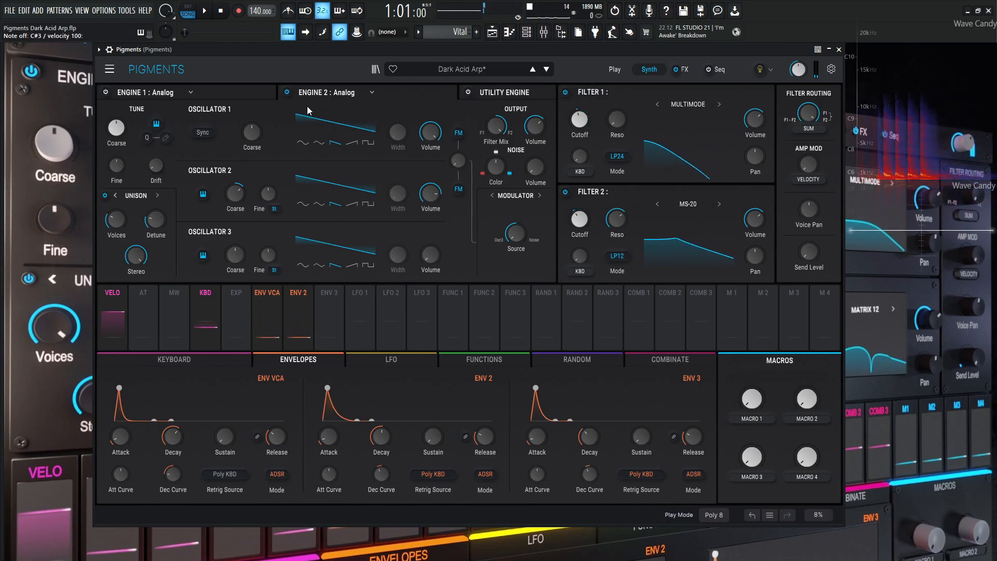
mouse_move(495, 126)
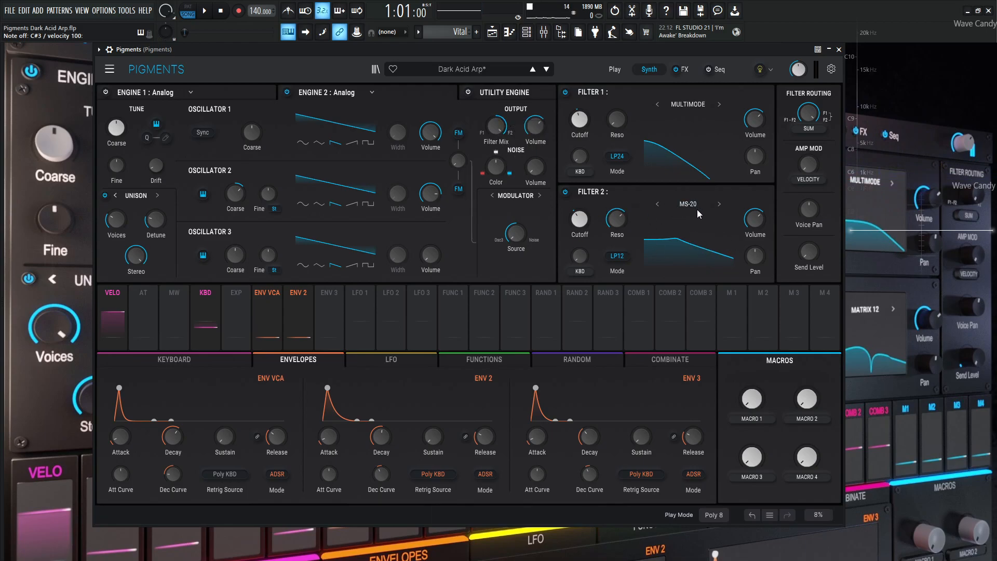
mouse_move(735, 206)
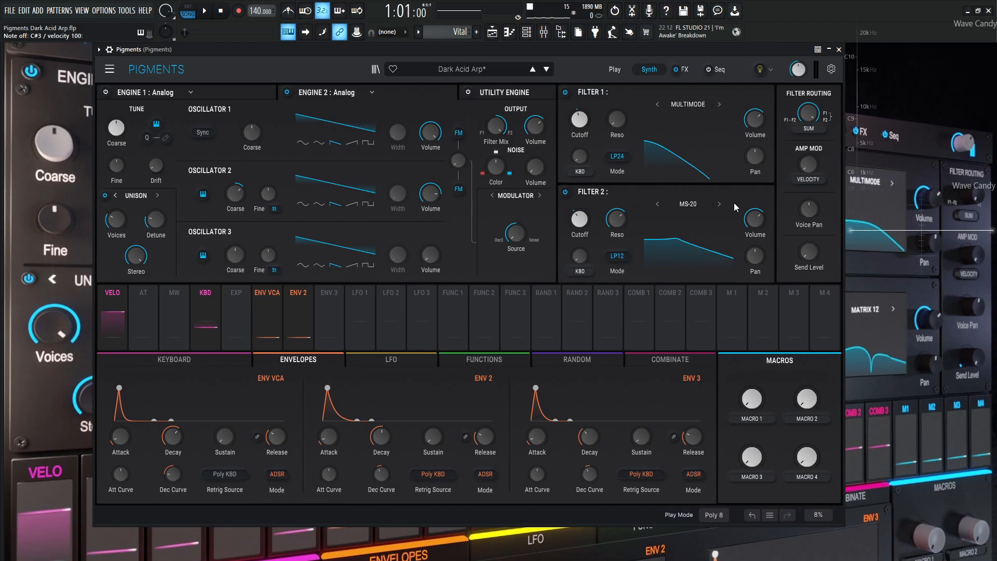
mouse_move(616, 218)
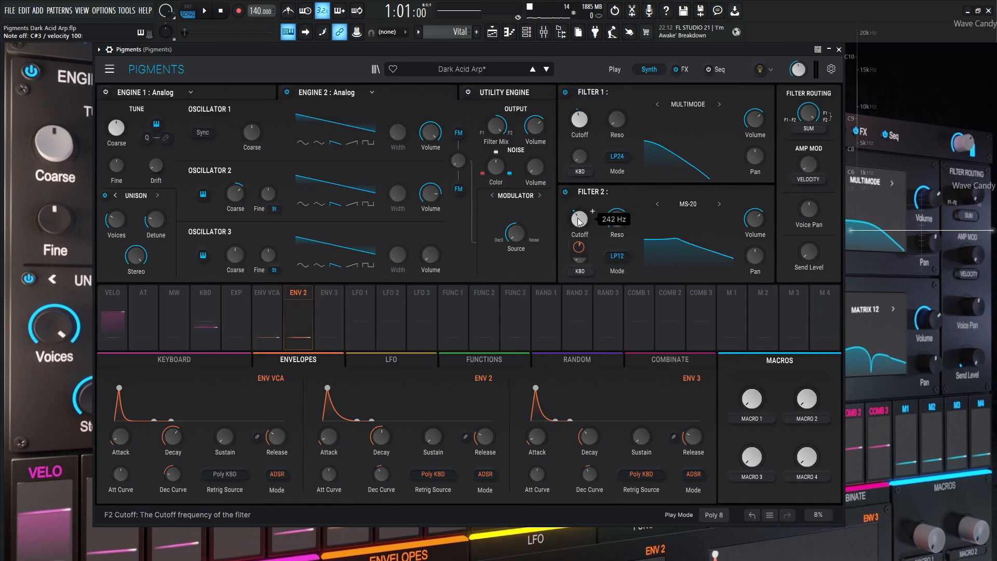
mouse_move(578, 246)
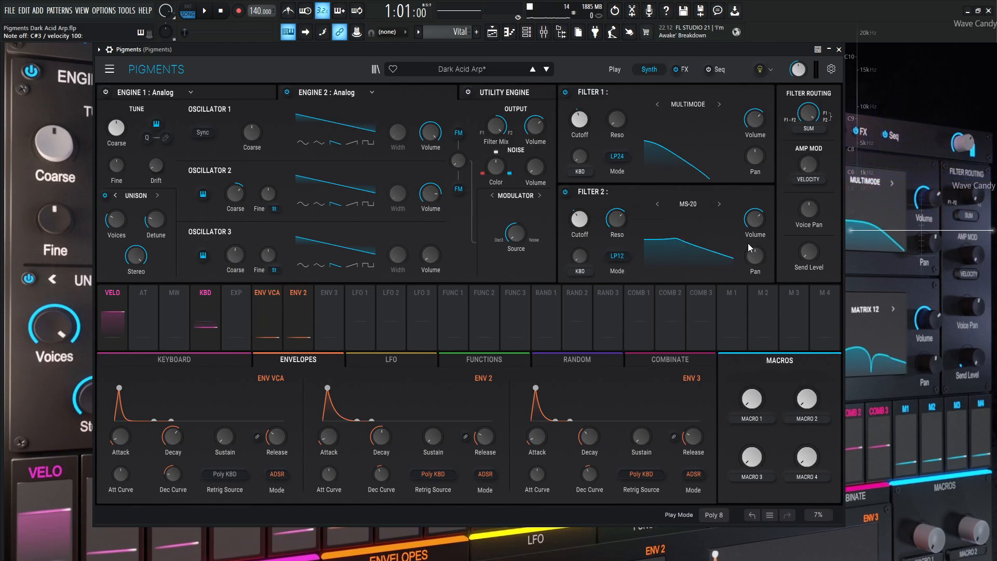
mouse_move(615, 259)
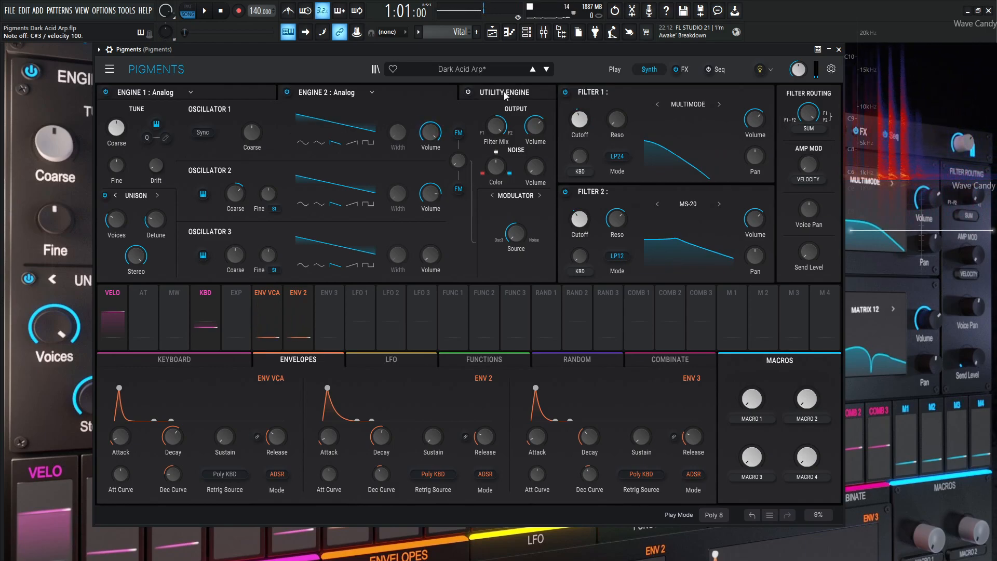
Show the Utility Engine tab with Noise 1, Noise 2 and Oscillator sections
click(104, 93)
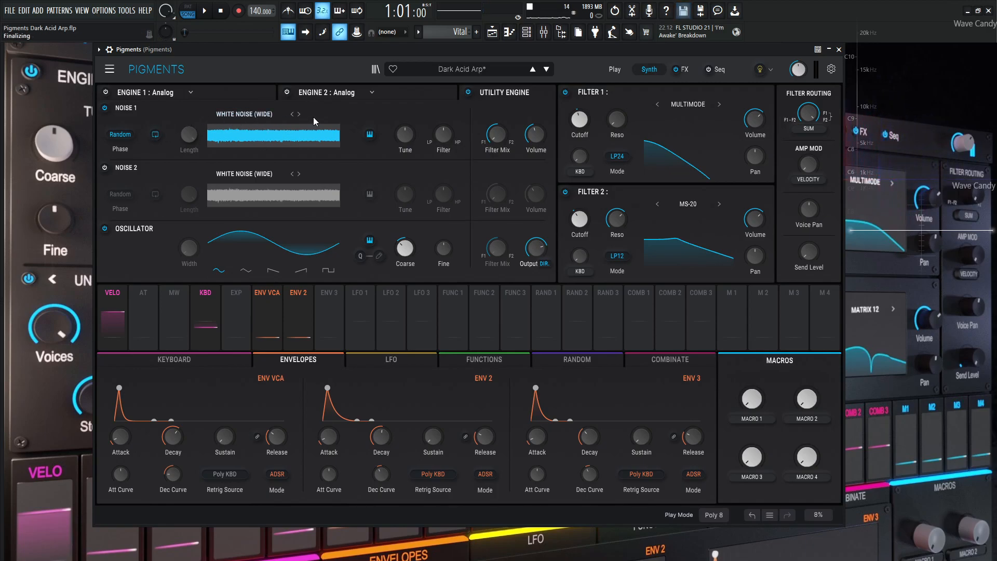
mouse_move(198, 142)
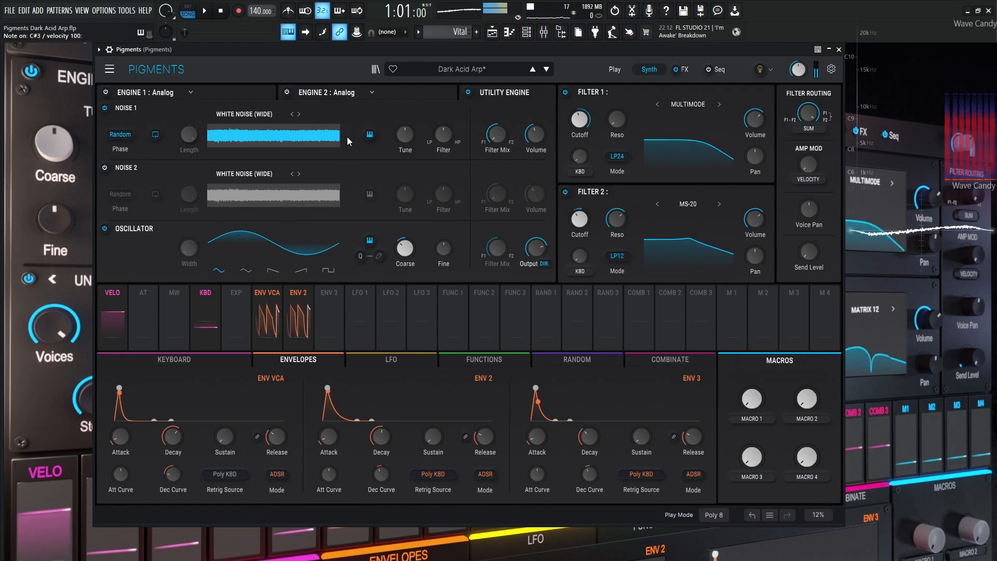
mouse_move(405, 136)
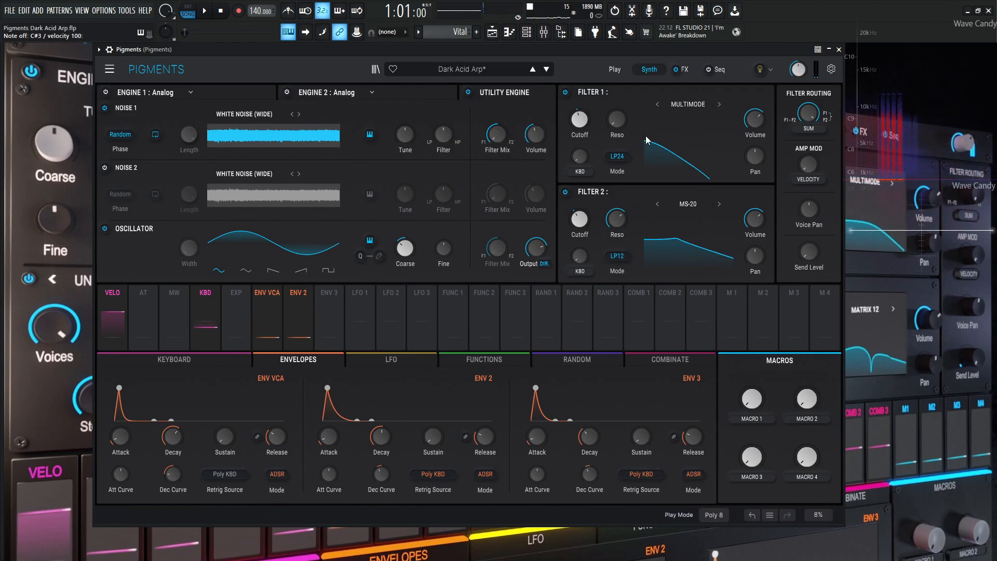
mouse_move(167, 93)
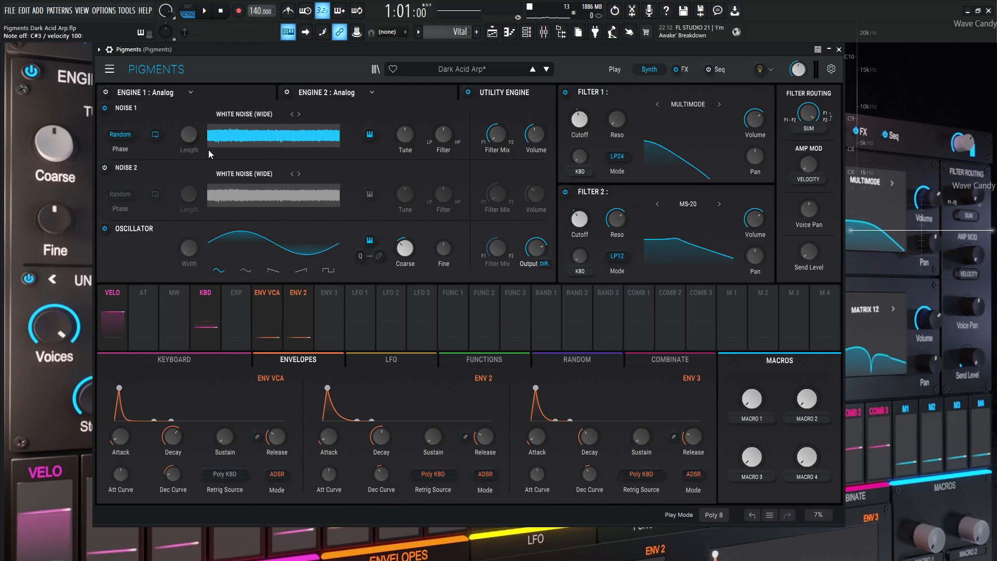
mouse_move(278, 241)
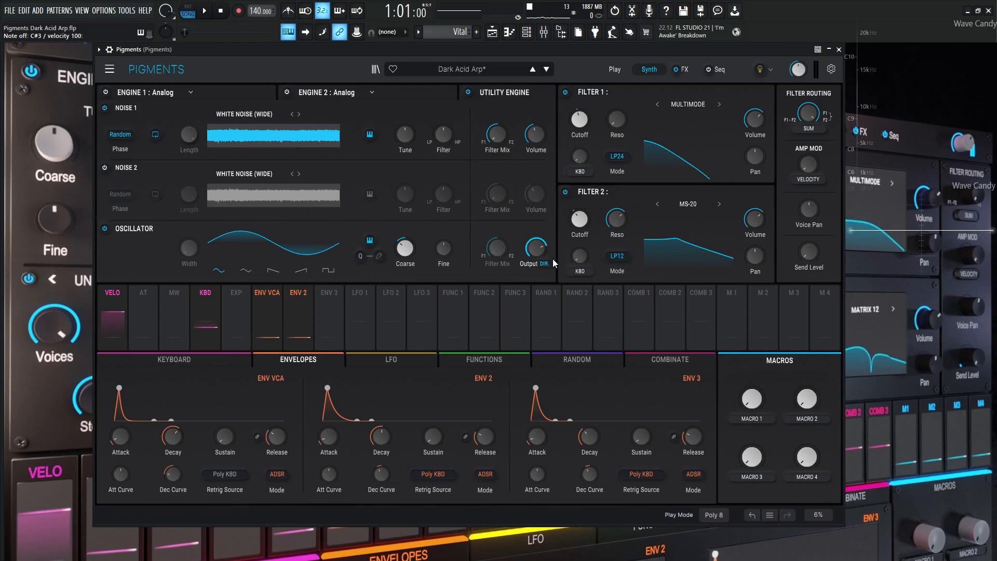
click(535, 248)
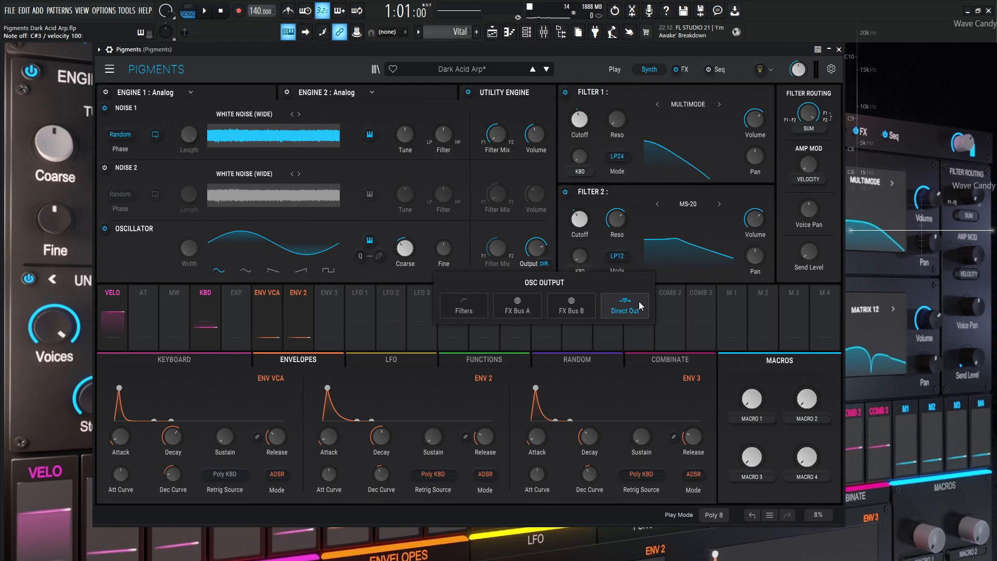
mouse_move(570, 306)
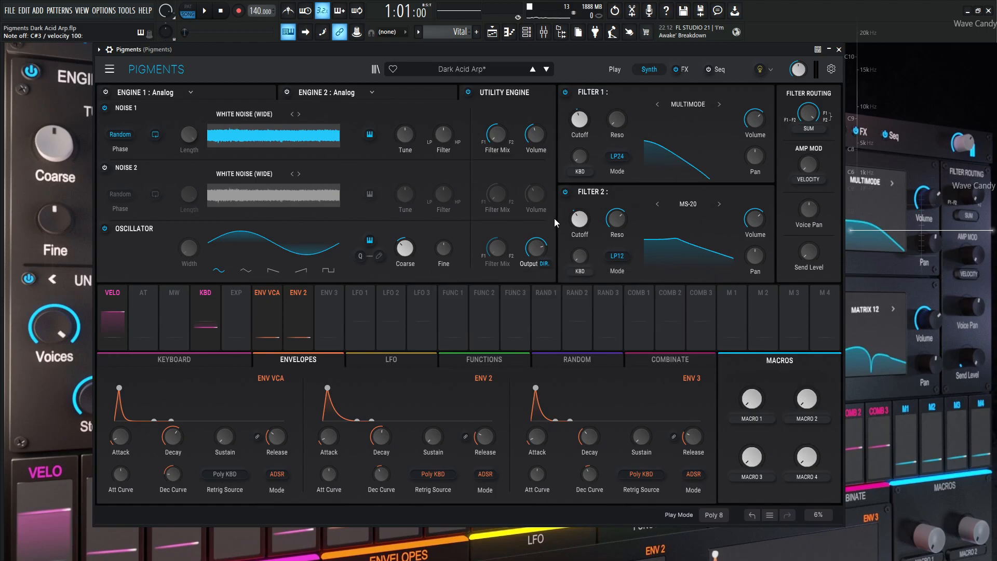
mouse_move(442, 249)
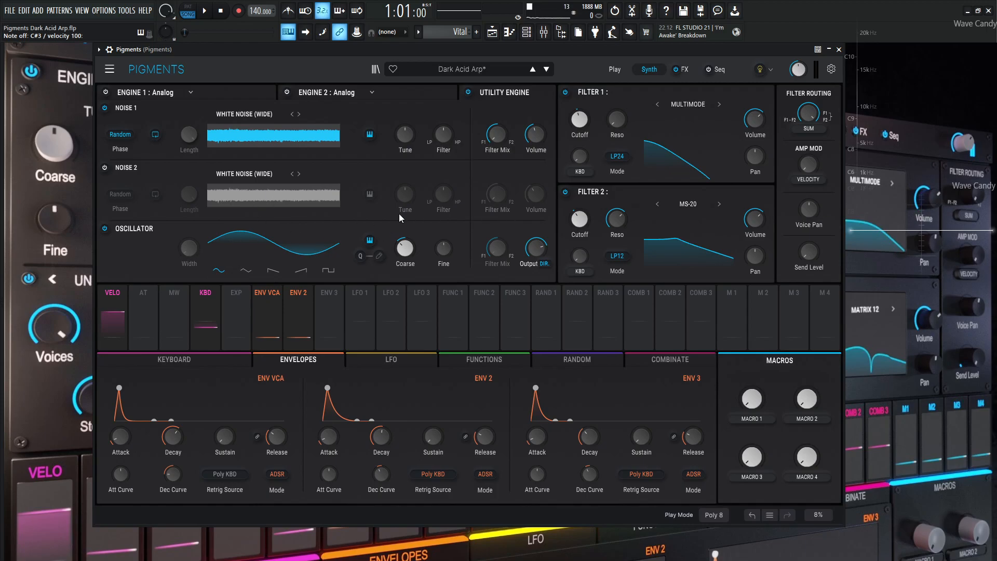
mouse_move(299, 265)
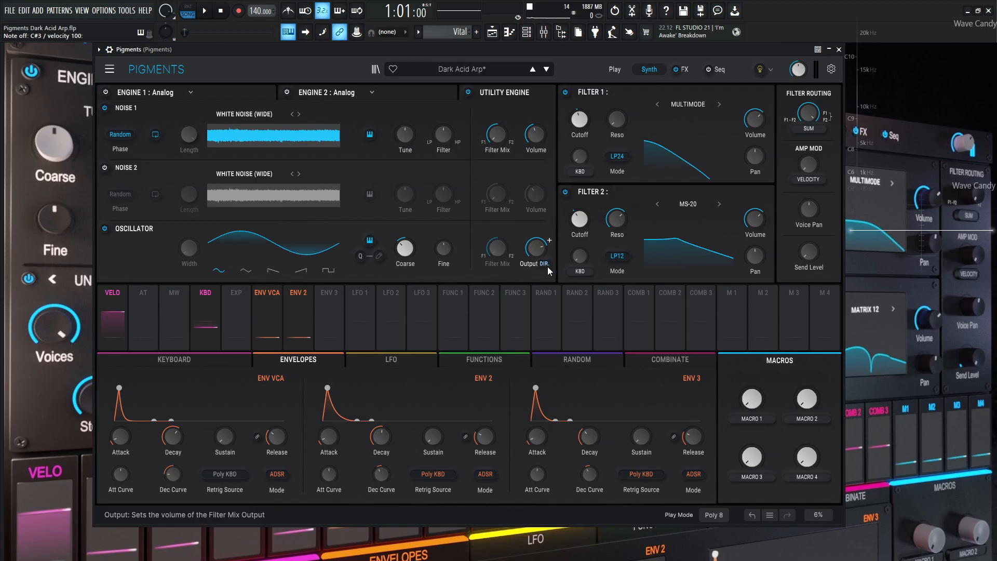
mouse_move(487, 186)
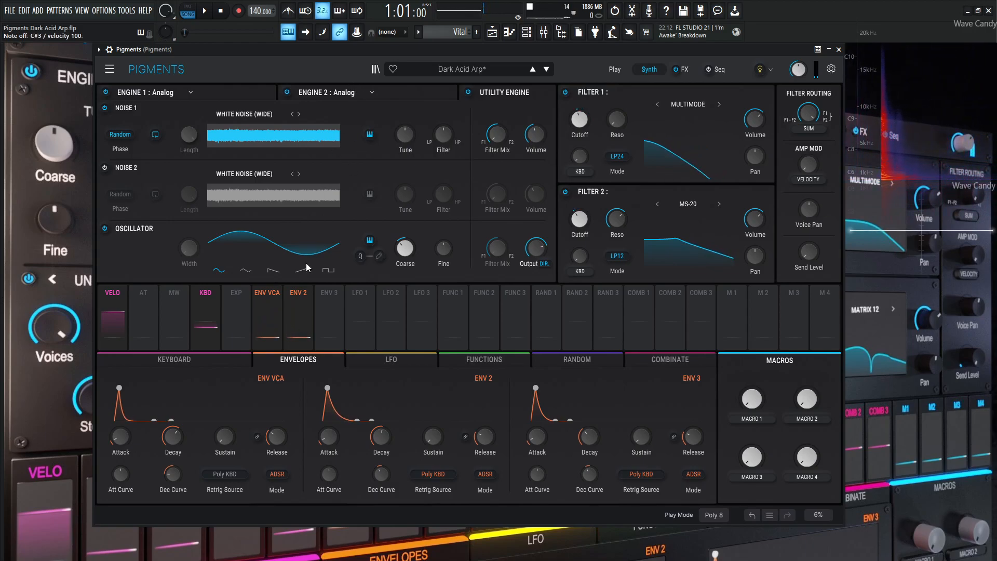
mouse_move(119, 437)
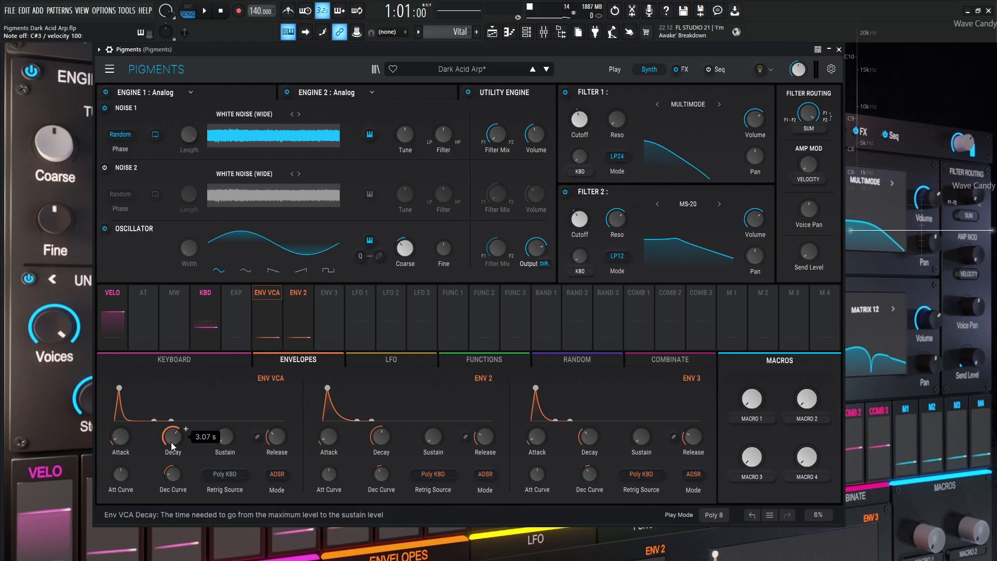
mouse_move(225, 441)
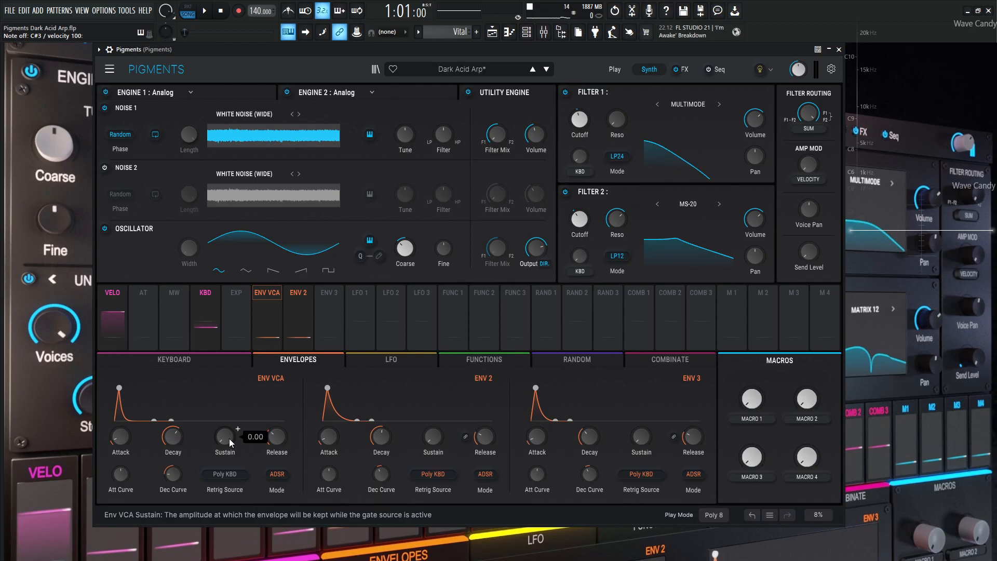
mouse_move(276, 439)
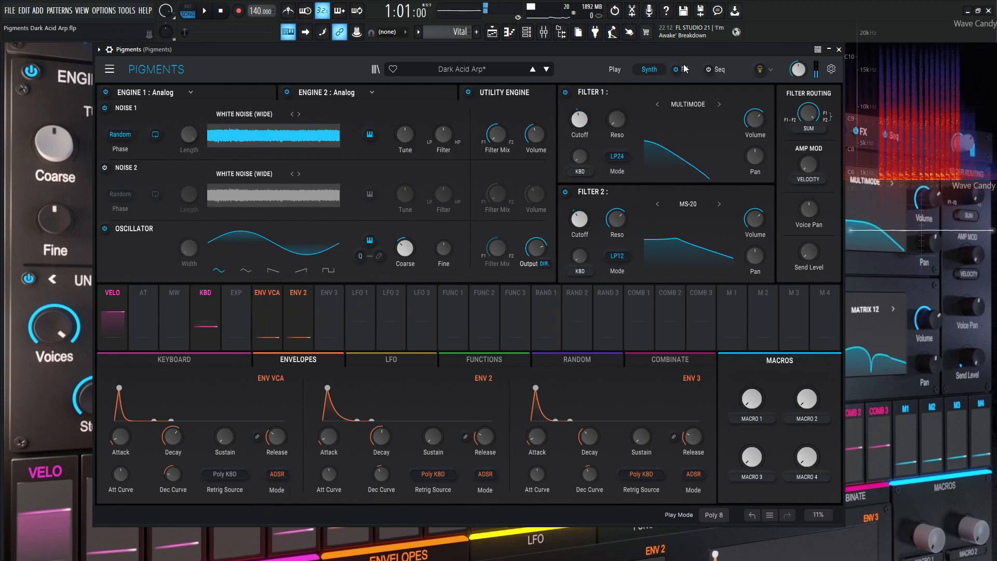
Open the FX page showing insert A's Param EQ, Dual Fold distortion and EQ
click(682, 69)
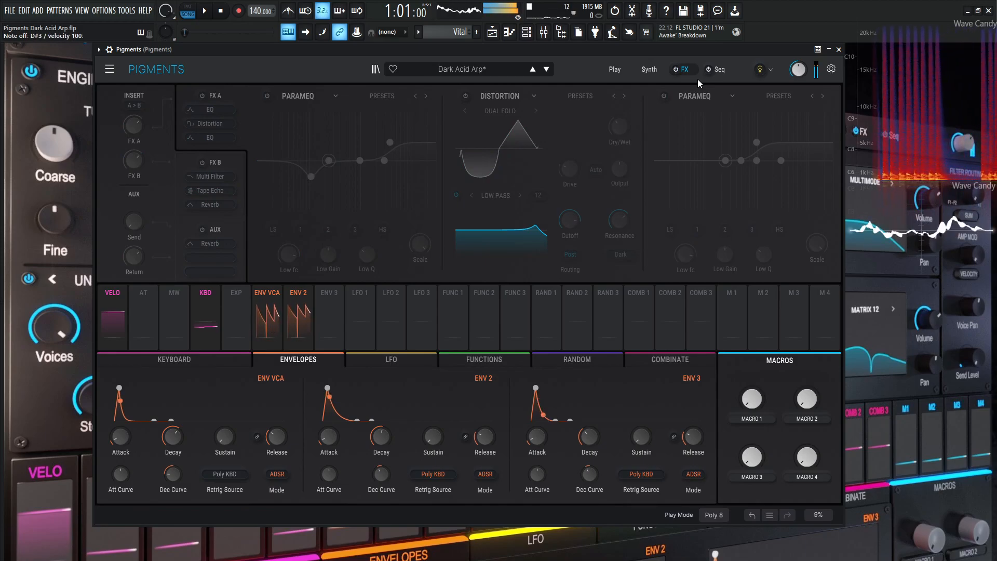
click(675, 67)
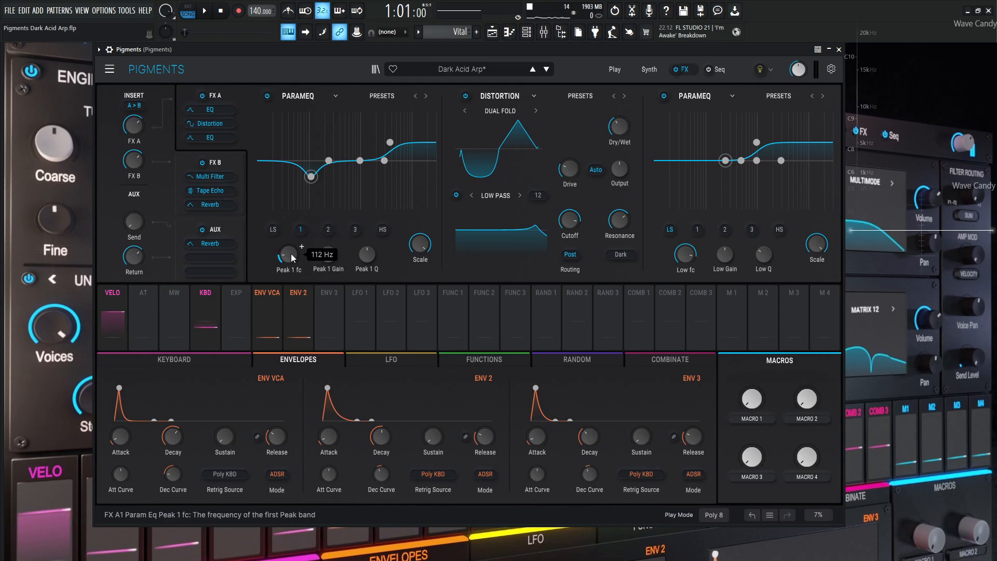
mouse_move(328, 254)
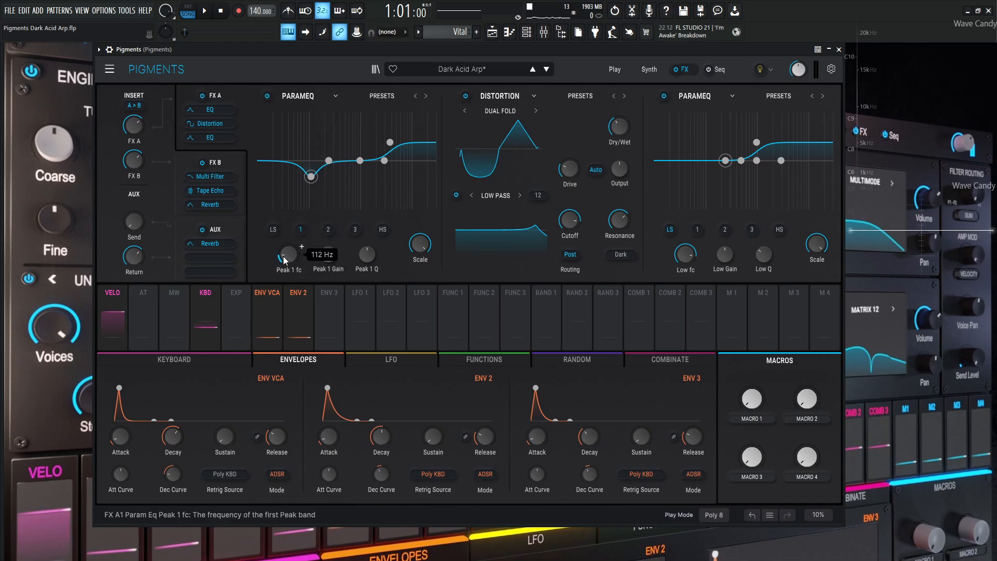
mouse_move(328, 255)
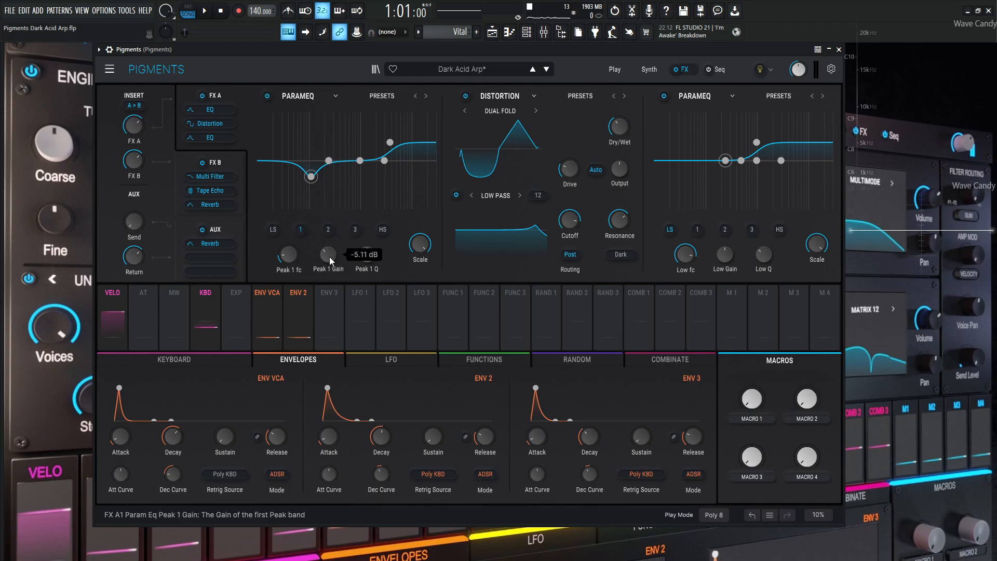
mouse_move(286, 254)
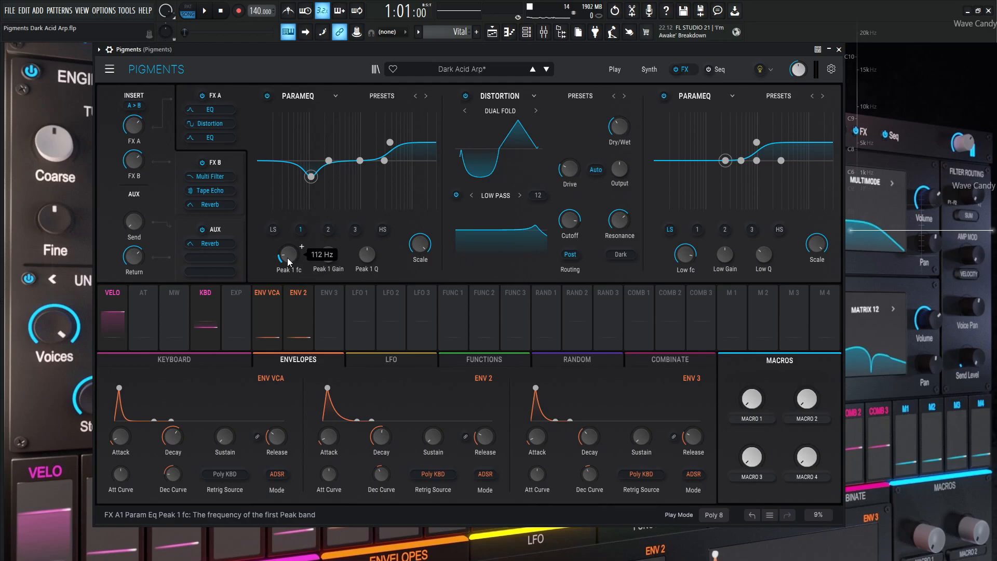
mouse_move(366, 254)
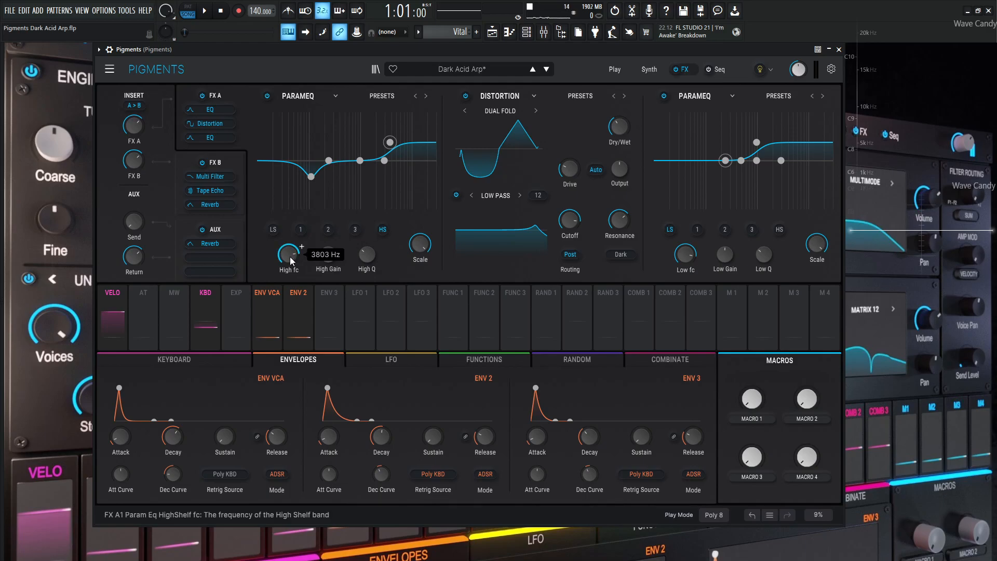
mouse_move(327, 253)
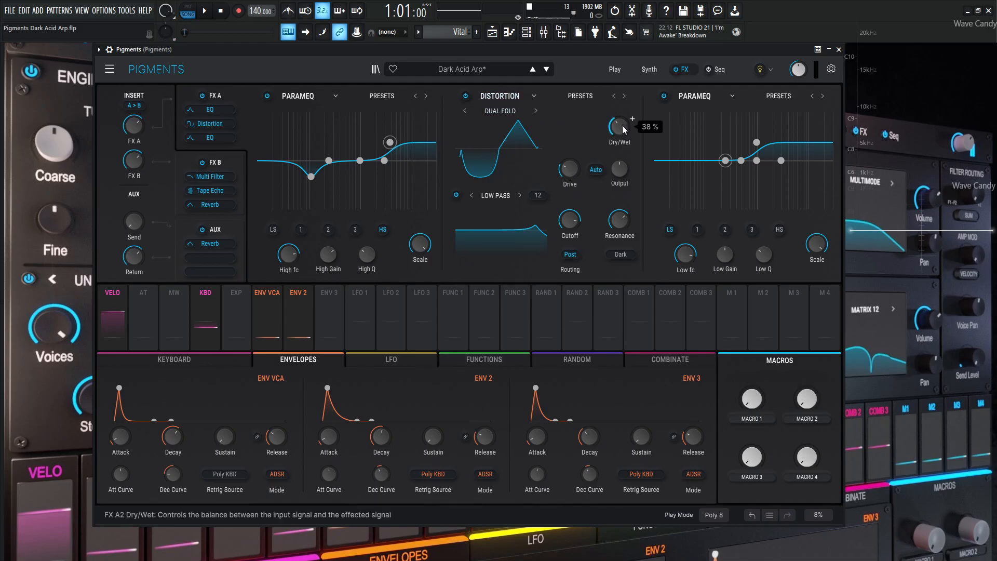
mouse_move(569, 169)
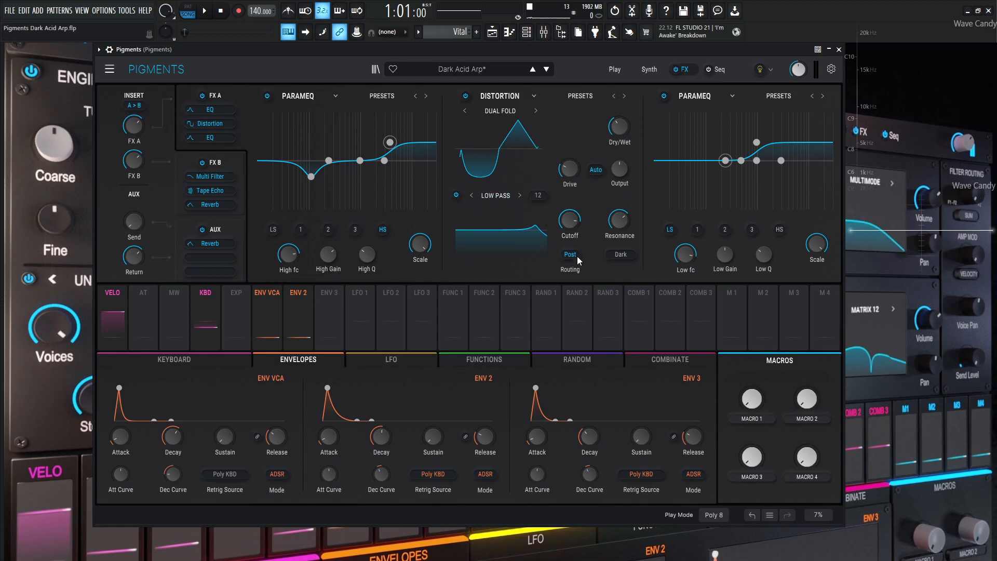
mouse_move(569, 261)
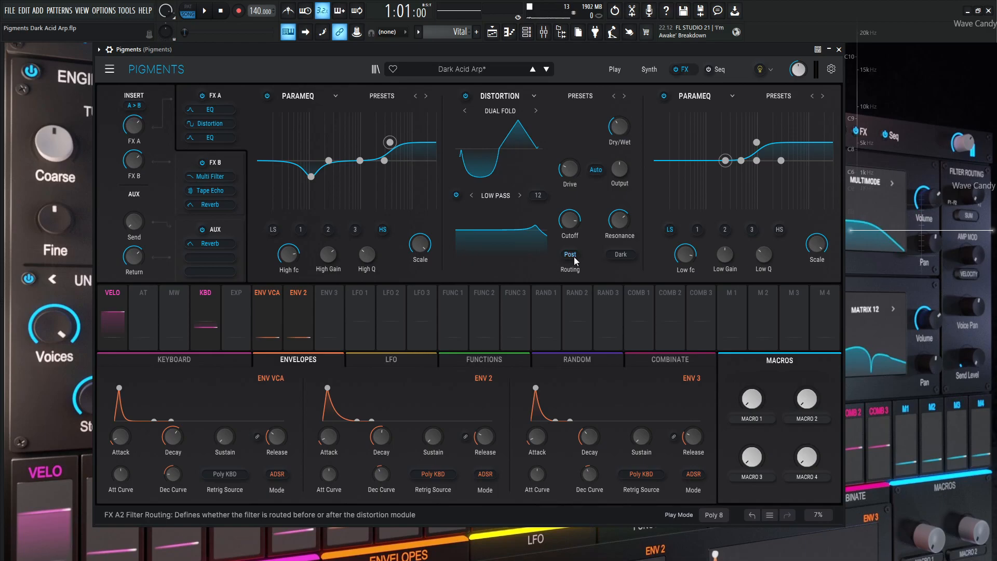
mouse_move(599, 267)
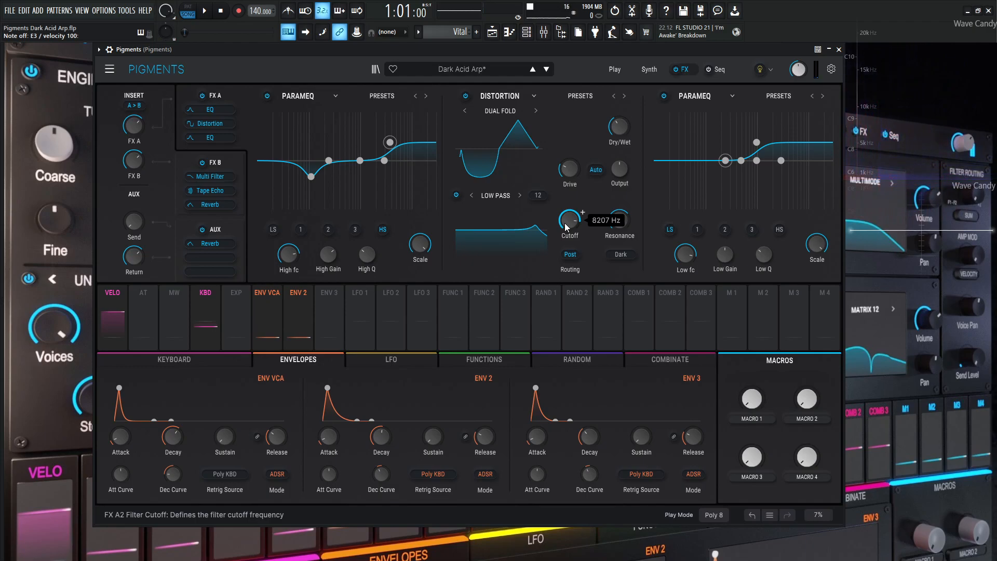
mouse_move(619, 218)
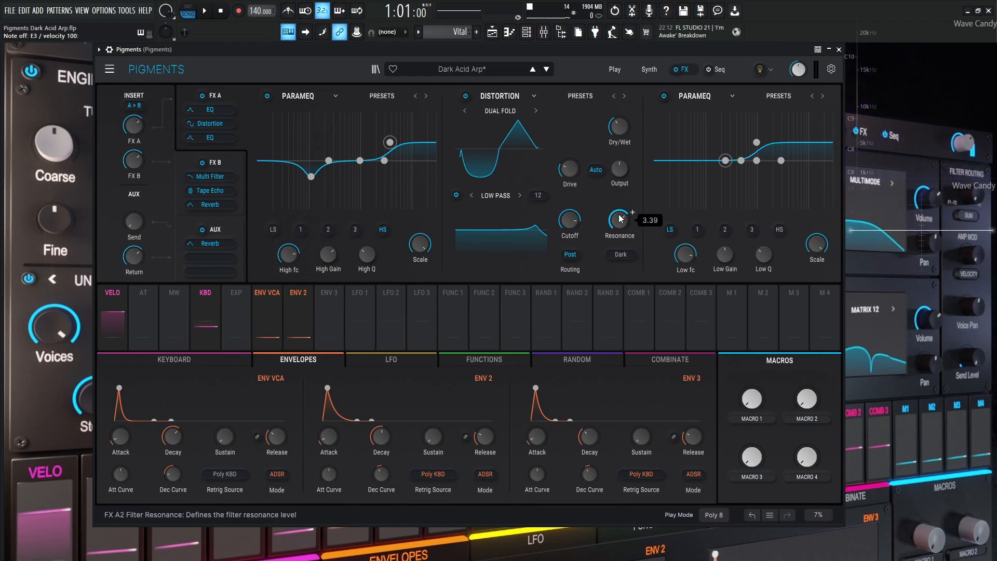
mouse_move(499, 235)
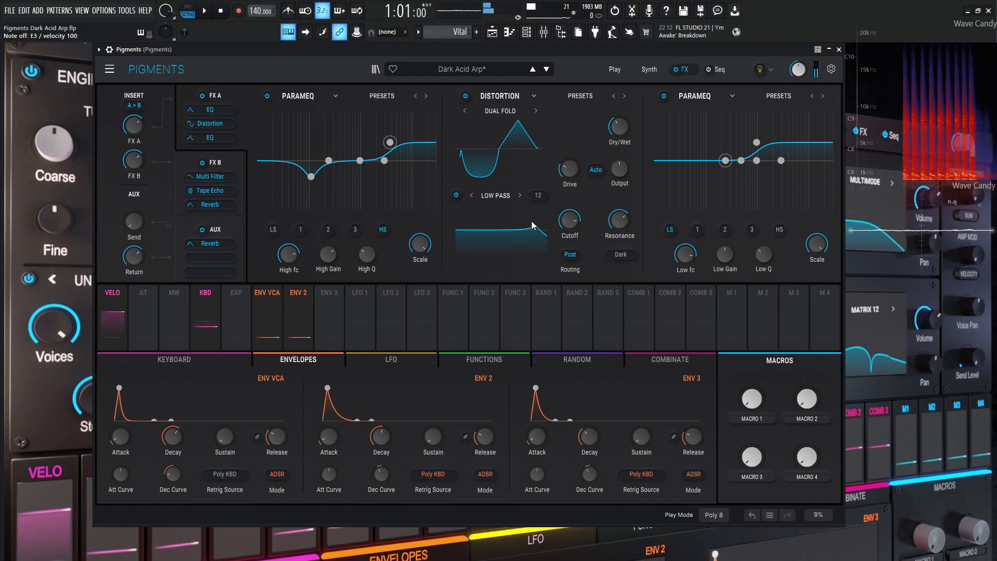
mouse_move(812, 136)
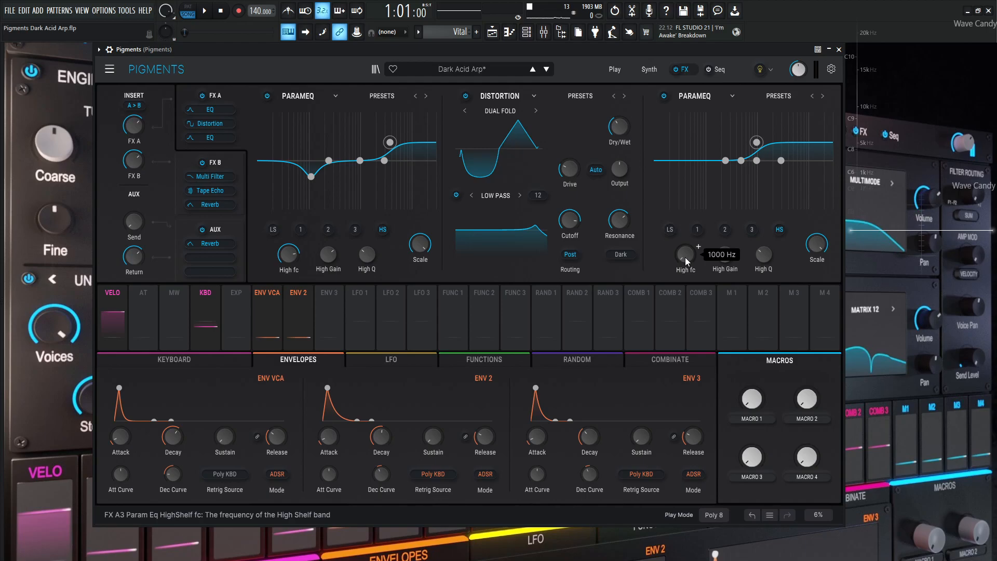
mouse_move(762, 255)
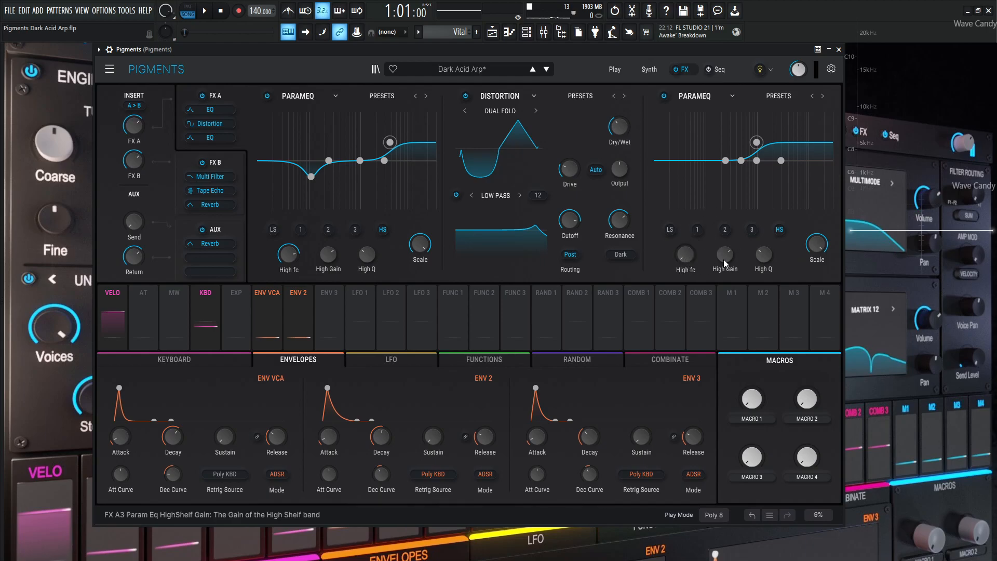
mouse_move(685, 252)
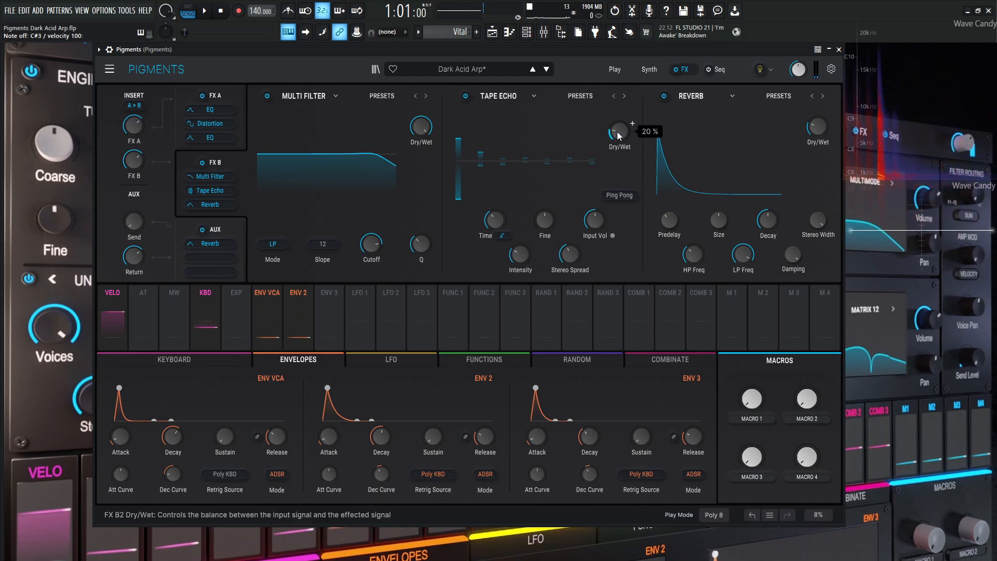
mouse_move(491, 226)
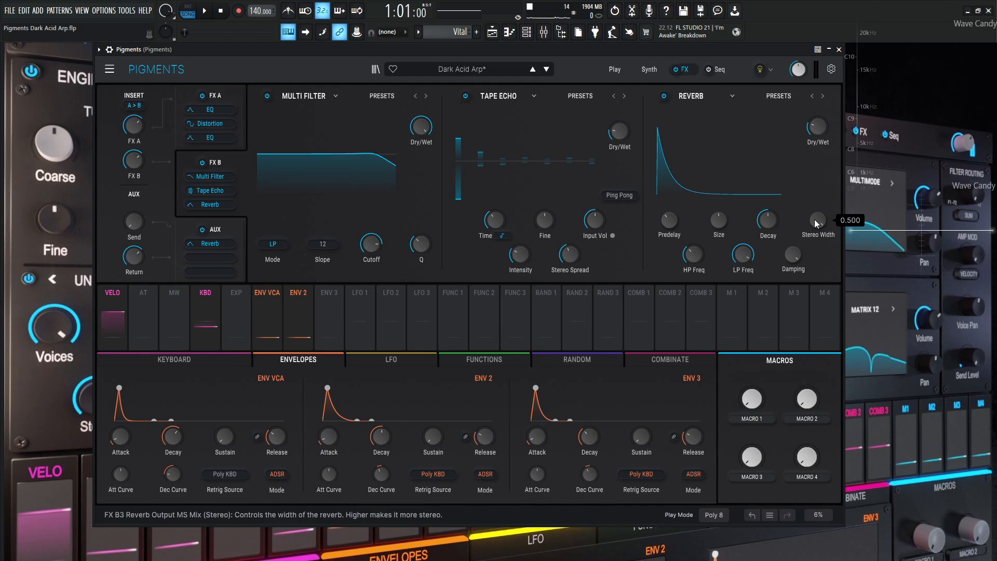
mouse_move(691, 258)
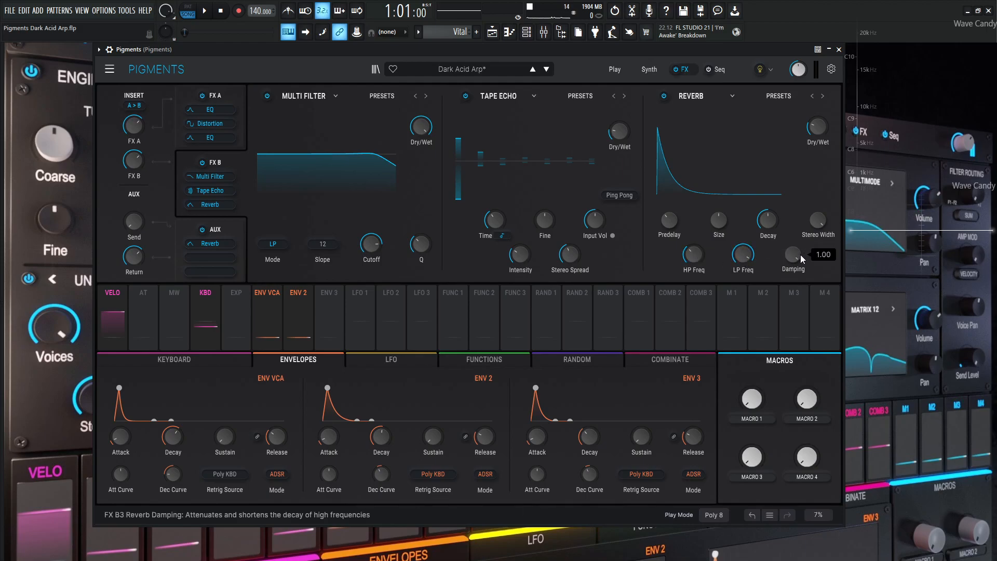
mouse_move(223, 224)
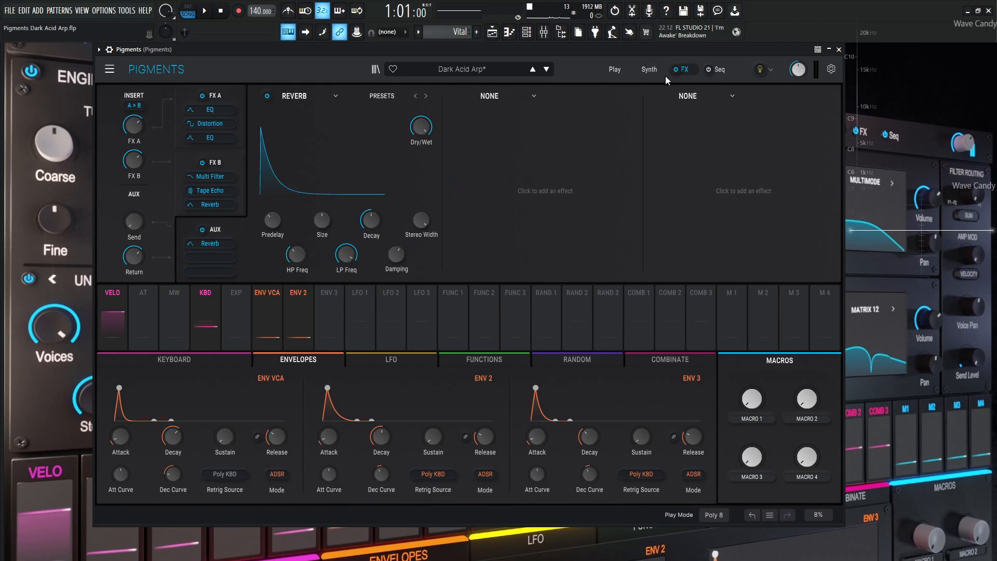
click(648, 70)
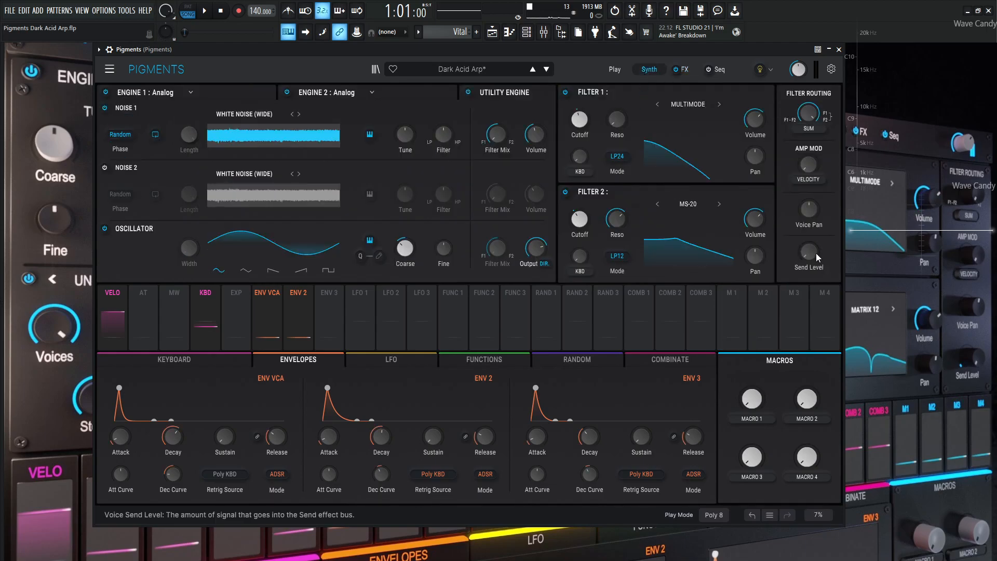
click(682, 69)
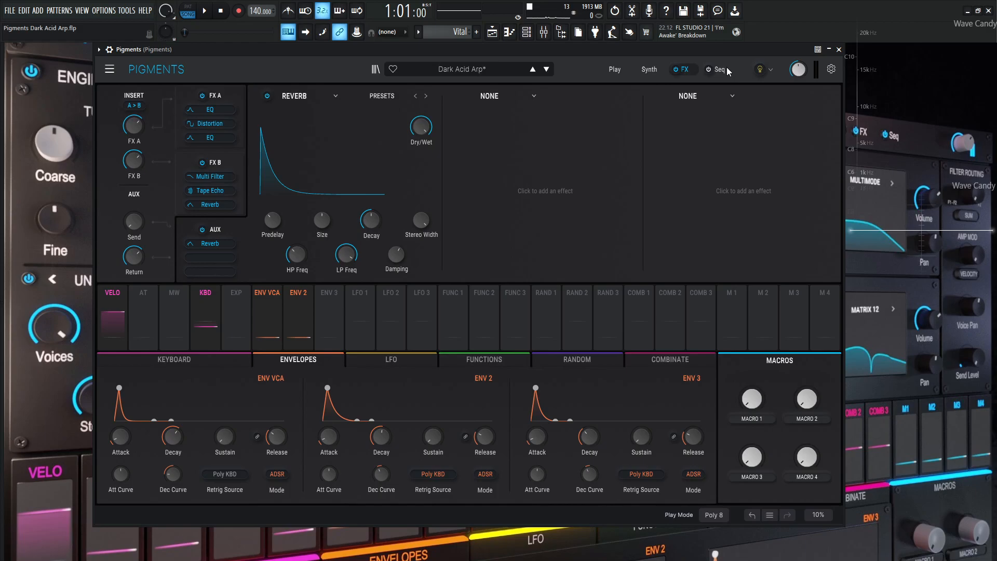
click(717, 69)
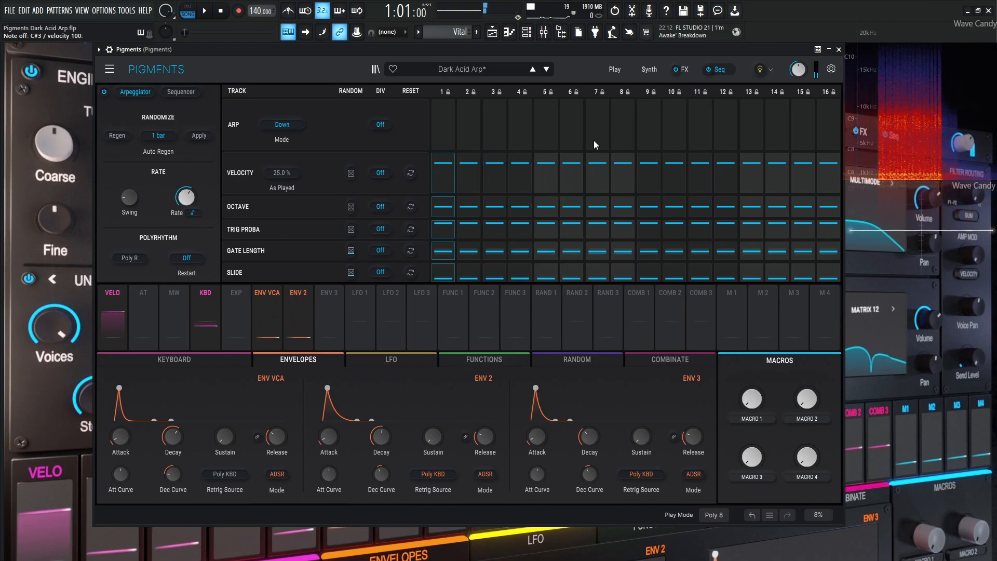
mouse_move(281, 124)
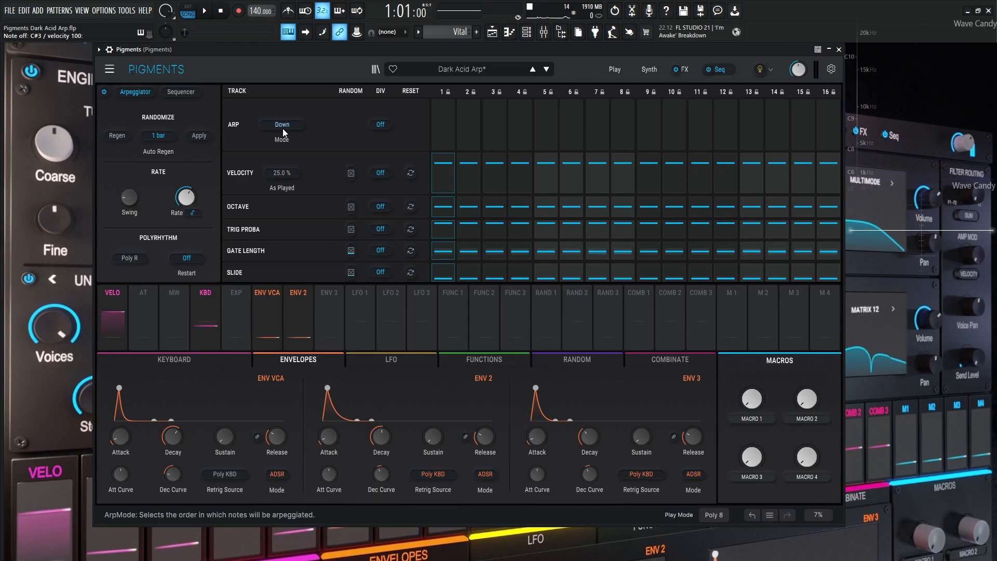
mouse_move(495, 116)
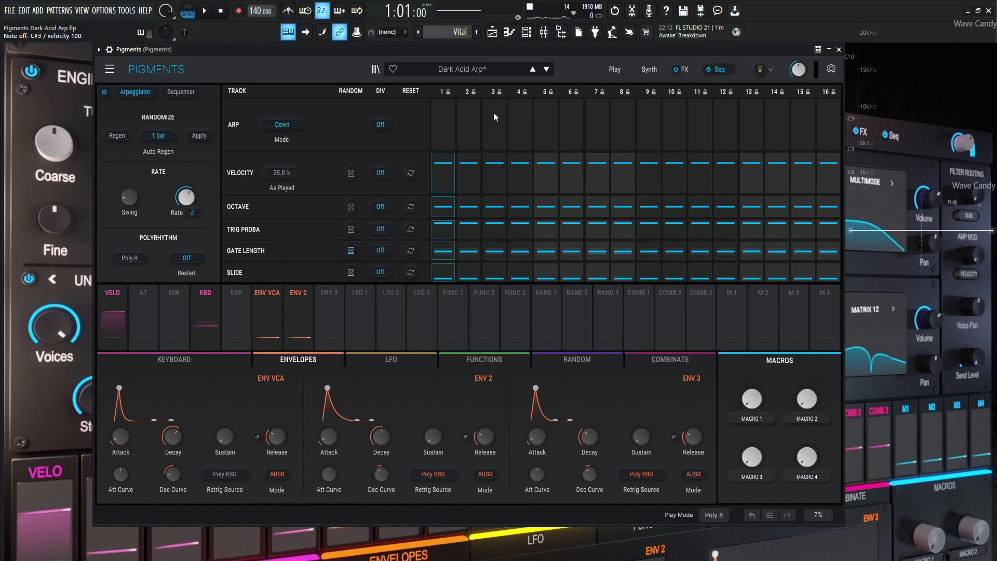
mouse_move(860, 115)
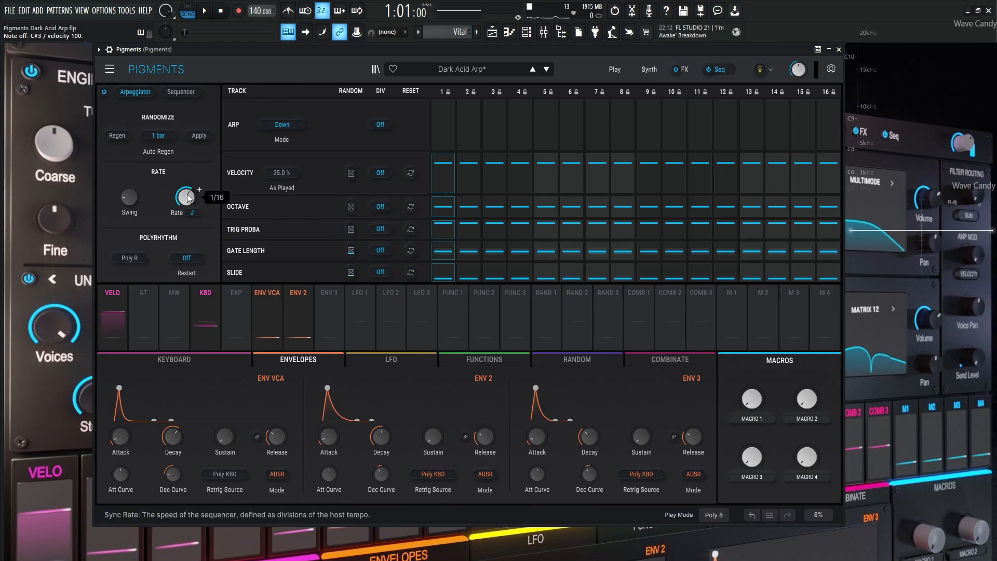
mouse_move(129, 197)
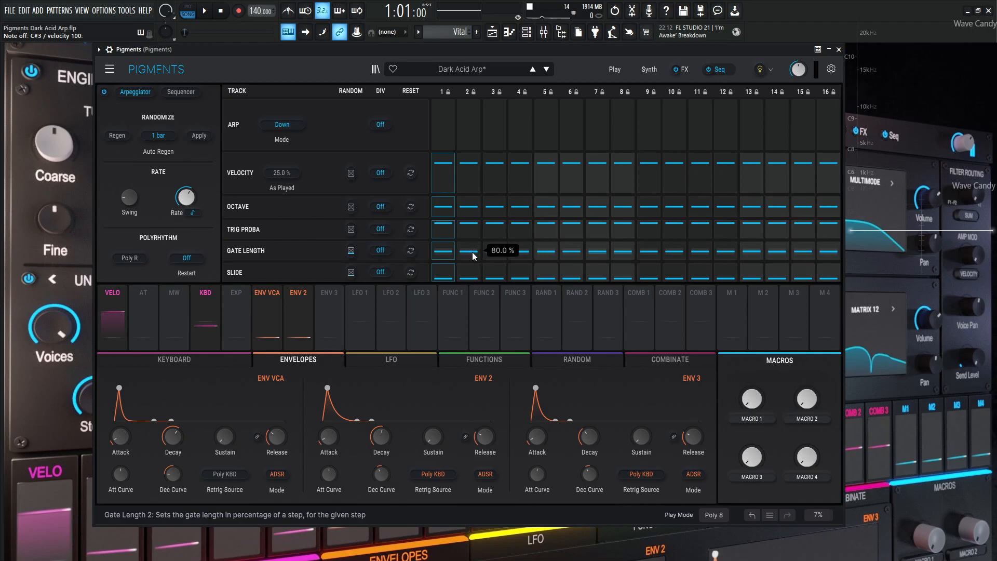
mouse_move(367, 218)
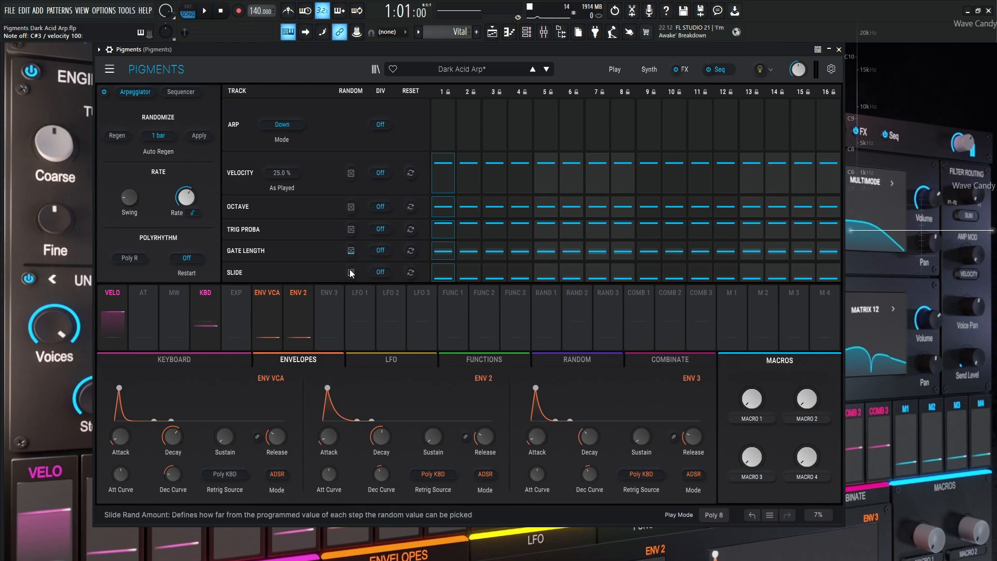
Start playback of the 1/16 arpeggiator sequence with 80% gate lengths
click(350, 272)
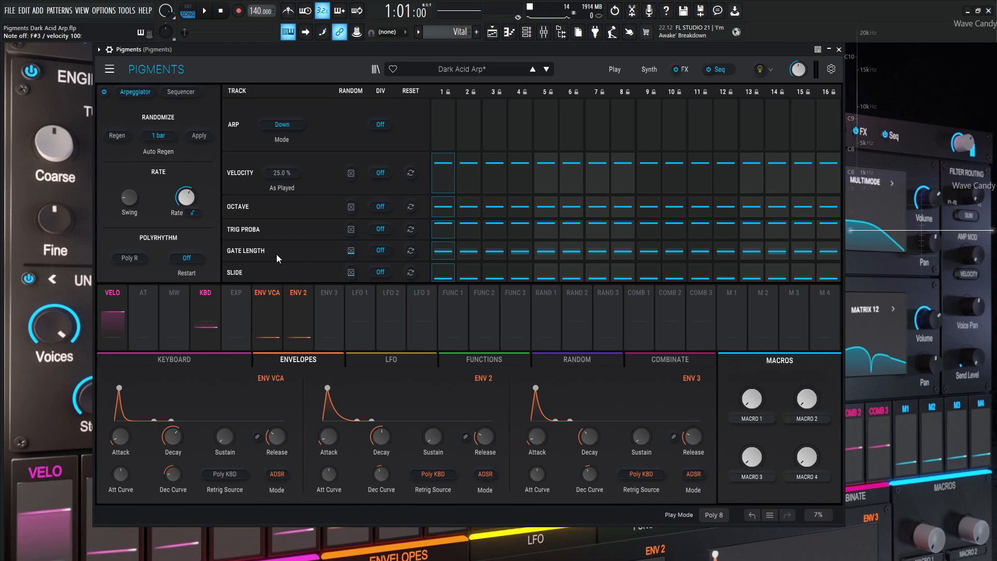
mouse_move(510, 272)
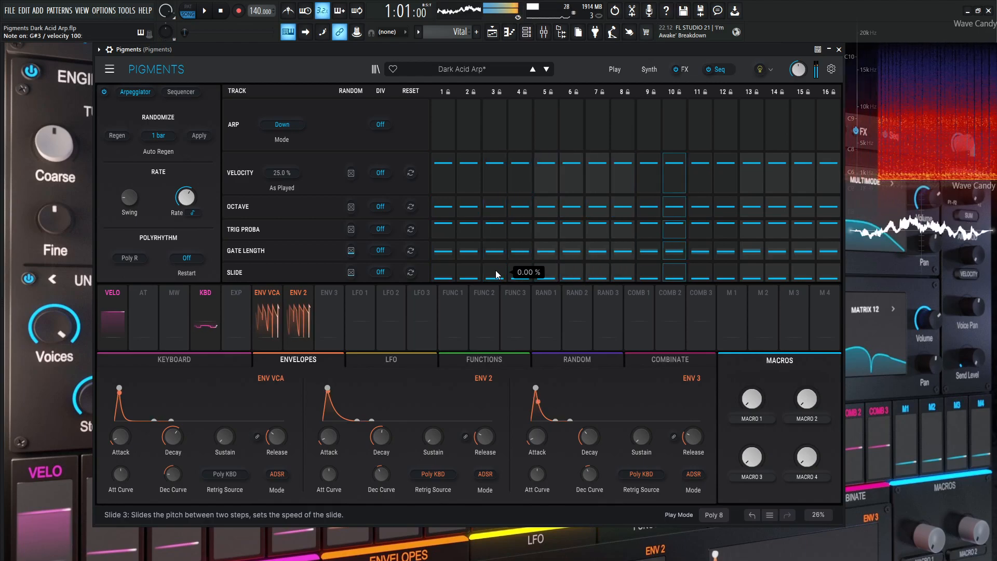
Select Env 2 to view its routings, then return to the Synth page
click(297, 297)
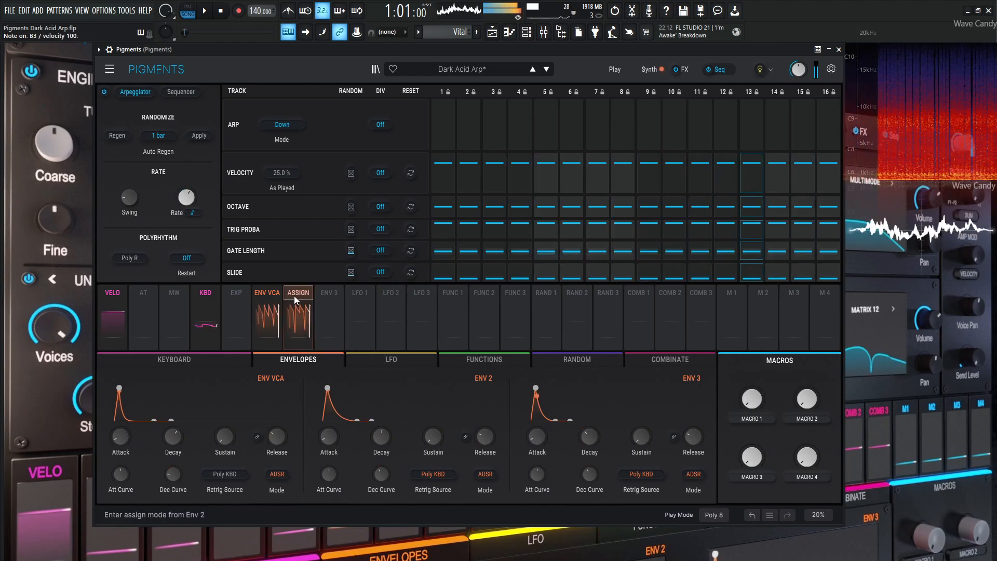
click(297, 292)
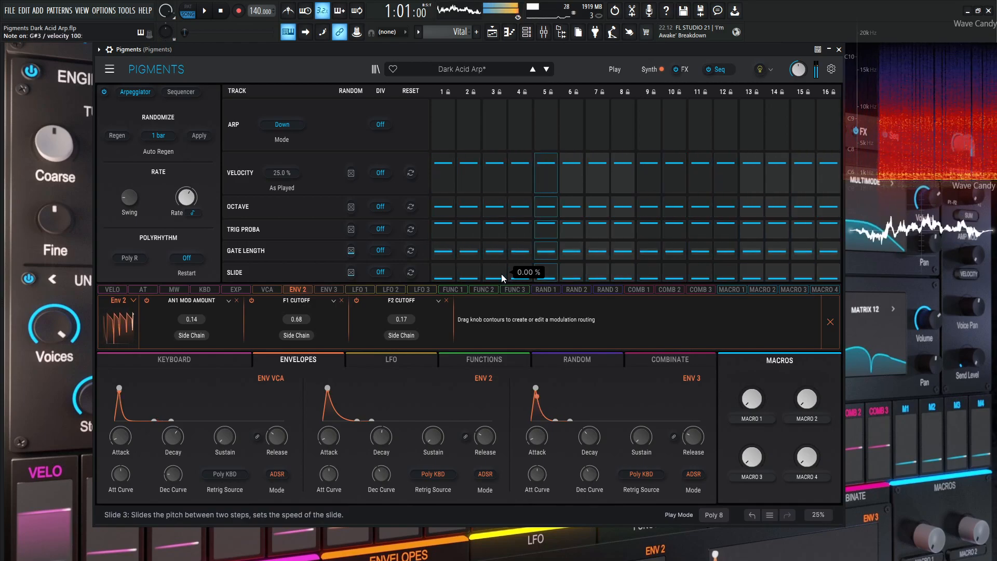
click(648, 69)
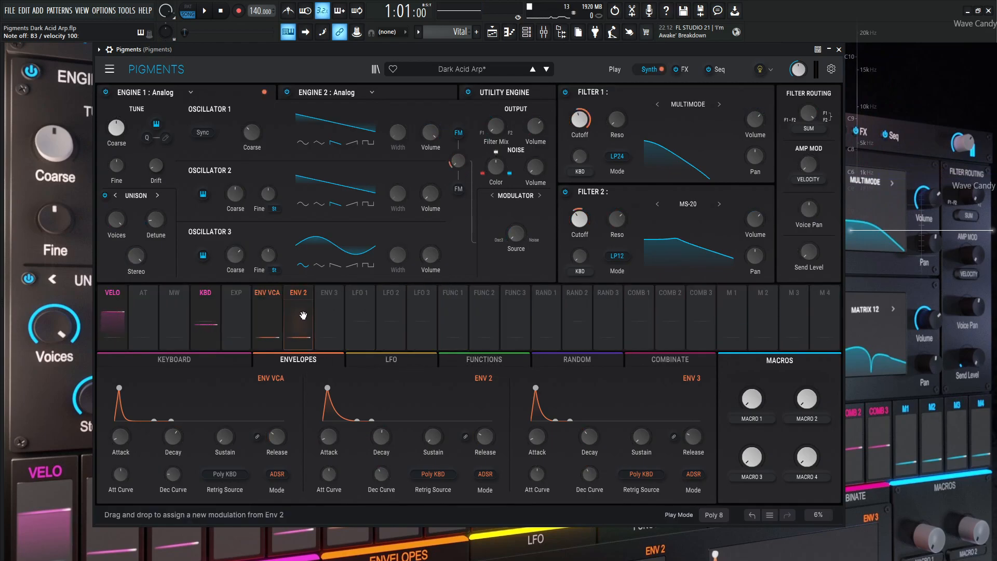
click(297, 293)
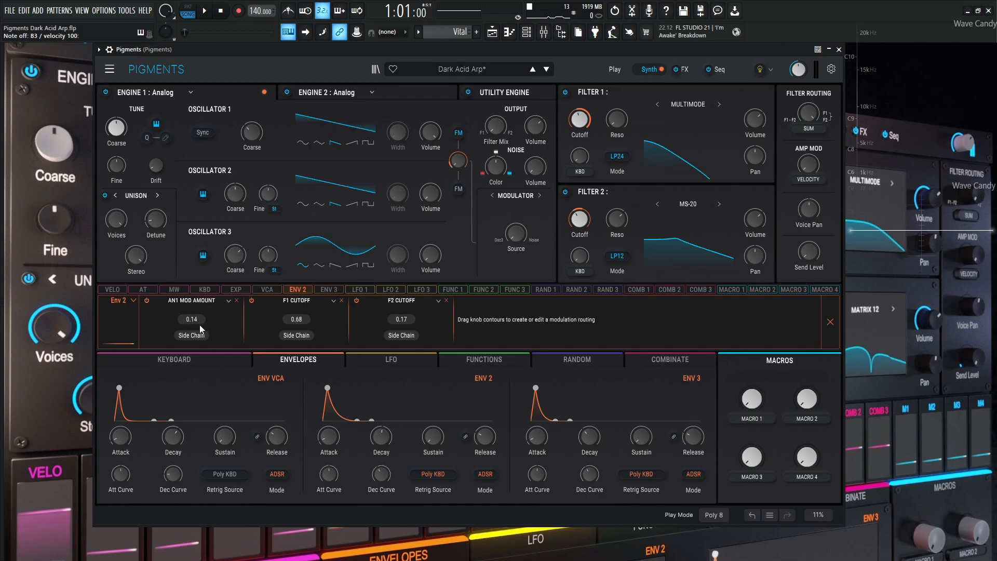
mouse_move(456, 161)
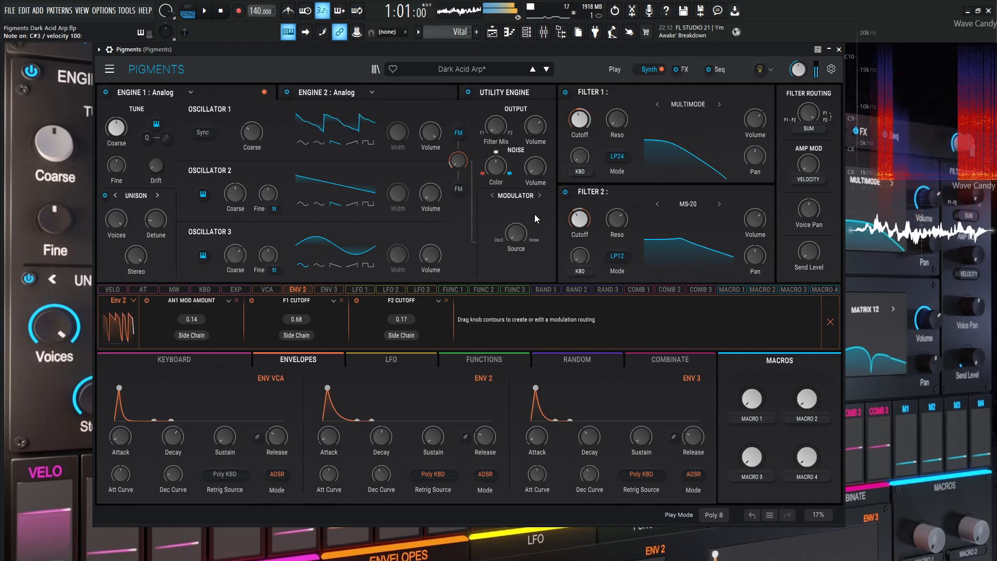
click(829, 322)
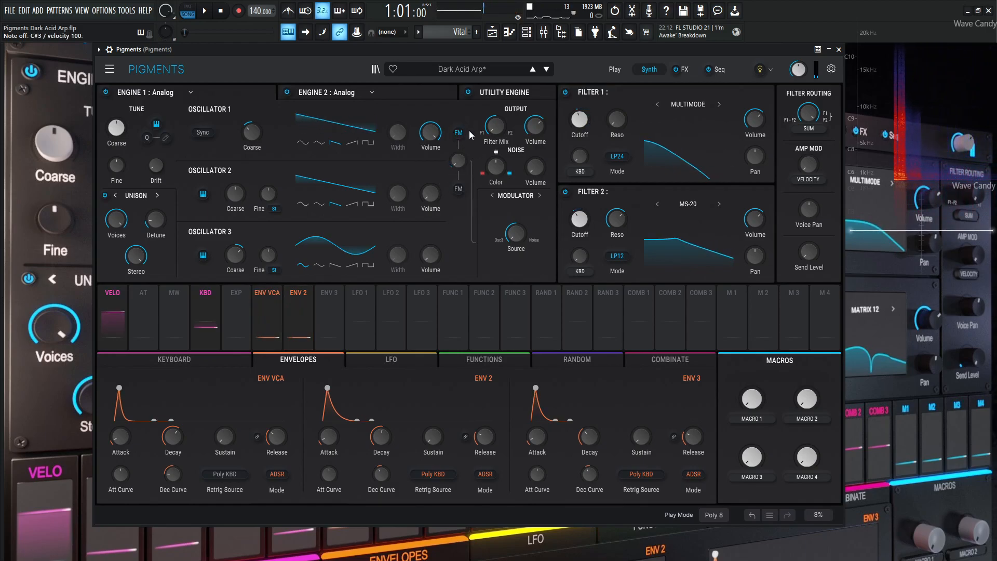
mouse_move(431, 132)
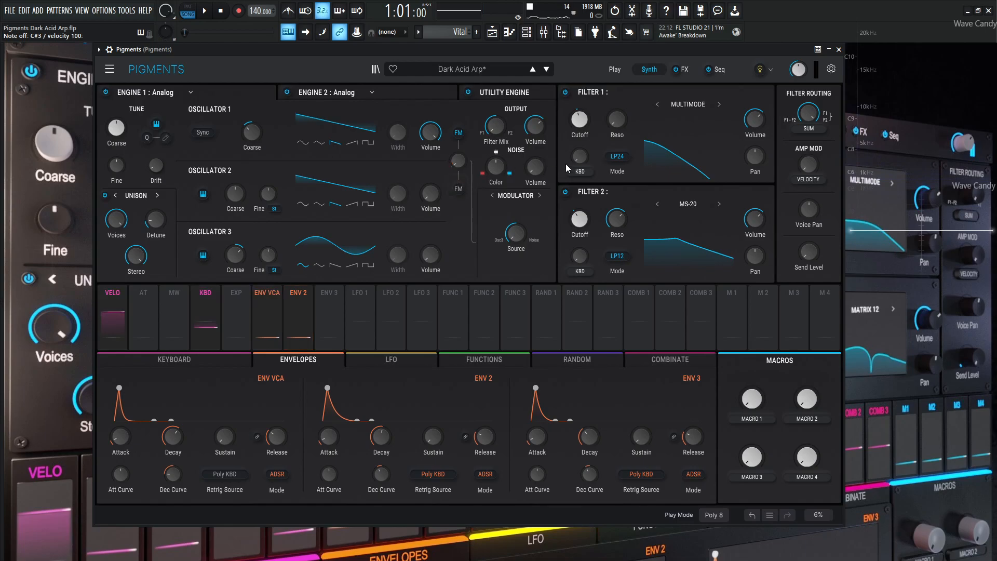
mouse_move(603, 168)
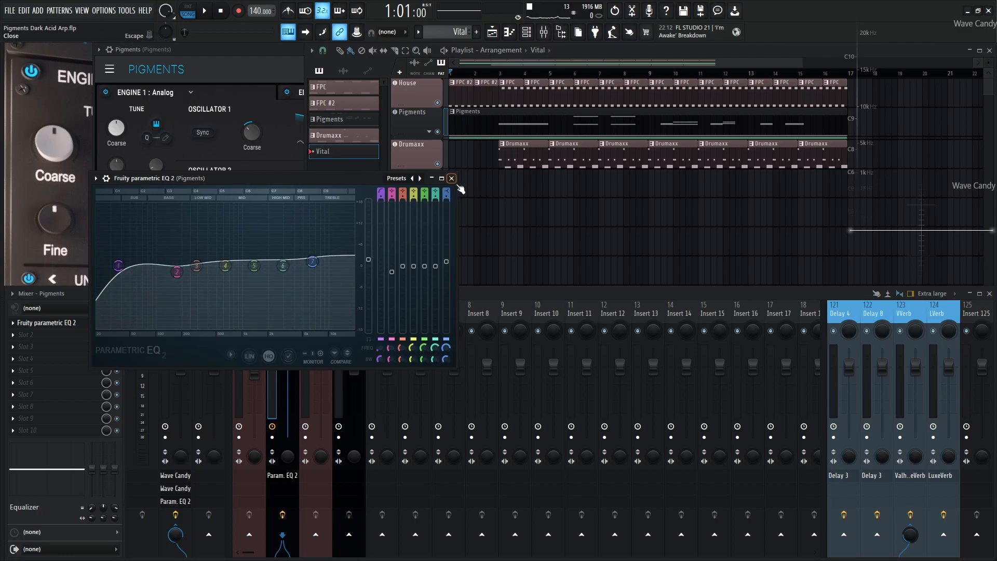
Close the parametric EQ, leaving the Pigments send to VVerb at about 33%
click(451, 178)
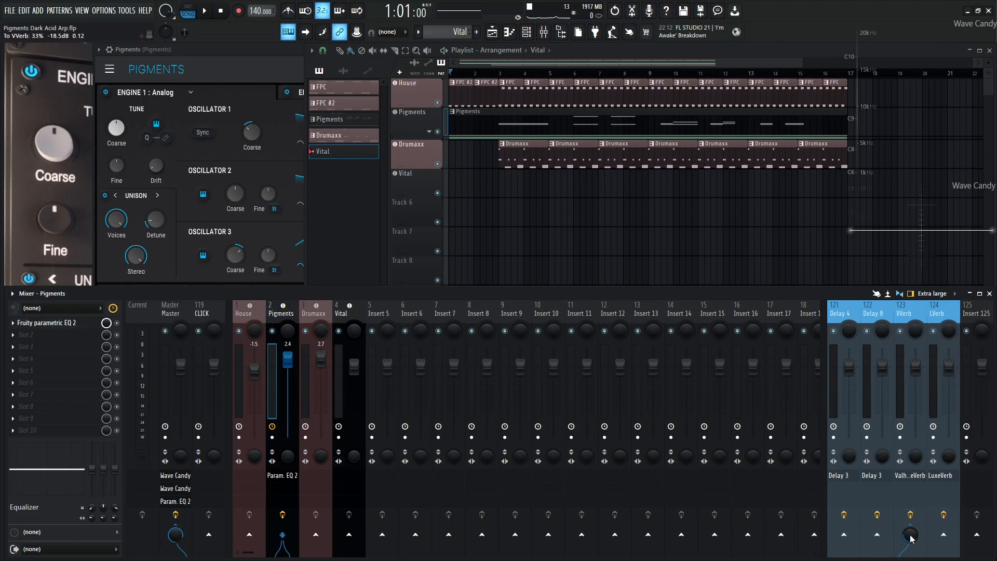
mouse_move(915, 538)
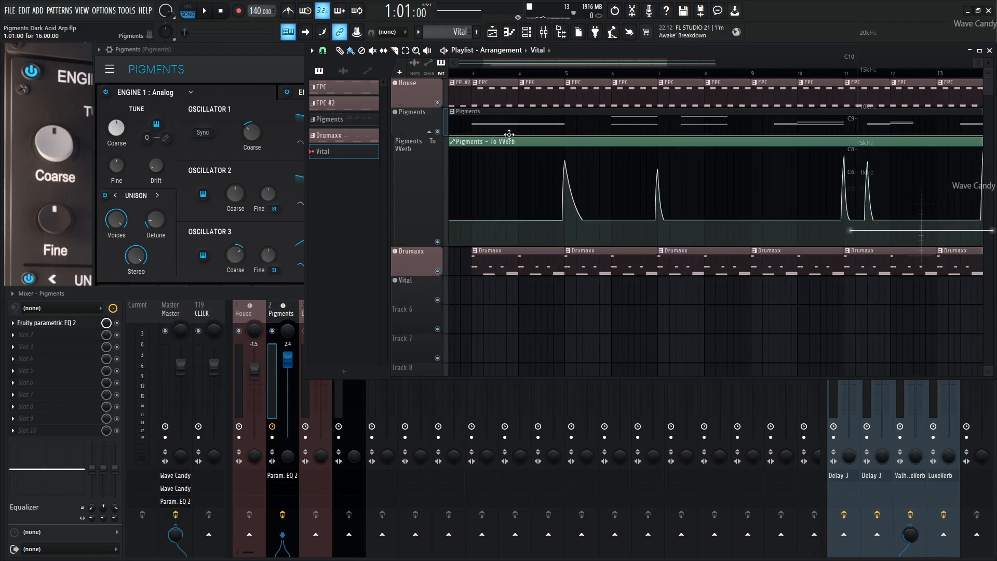
Zoom the playlist on the To VVerb automation and start playback near bar 2
scroll(right, 3)
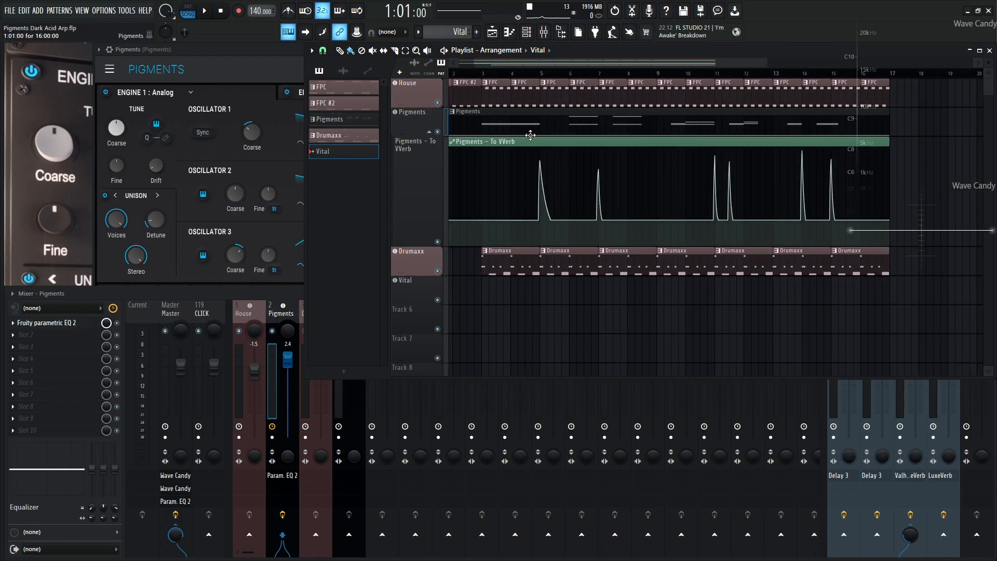
mouse_move(494, 128)
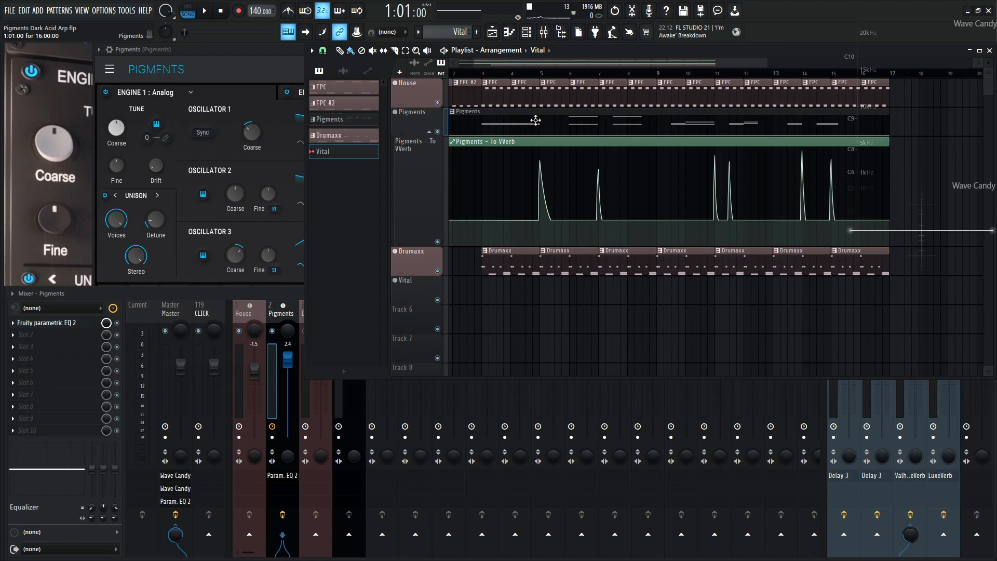
mouse_move(536, 125)
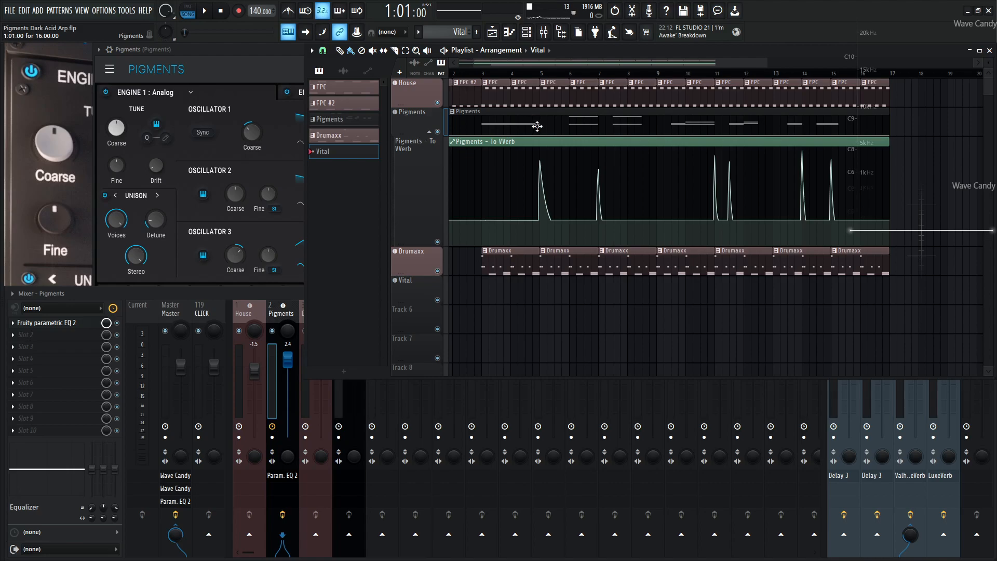
mouse_move(707, 136)
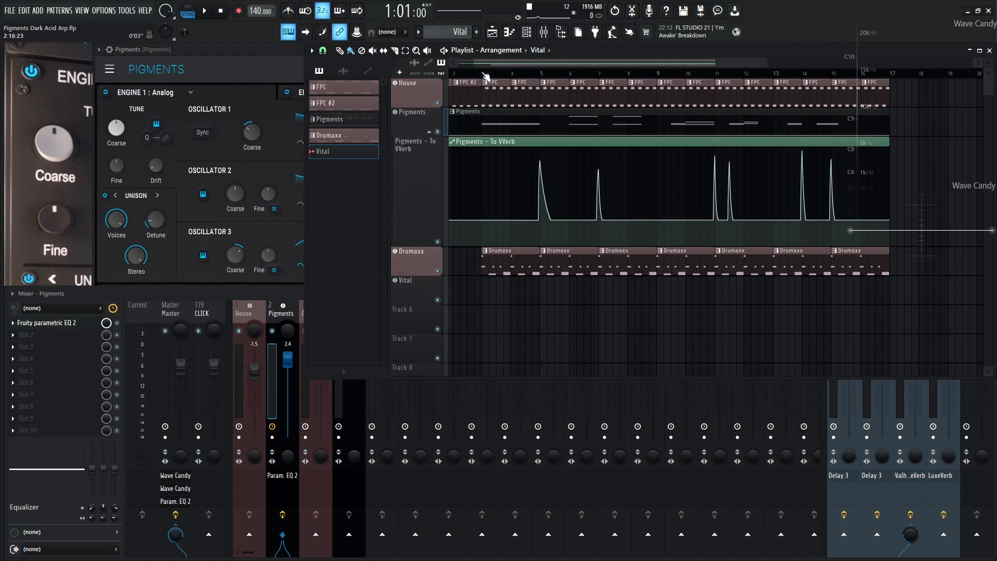
click(204, 11)
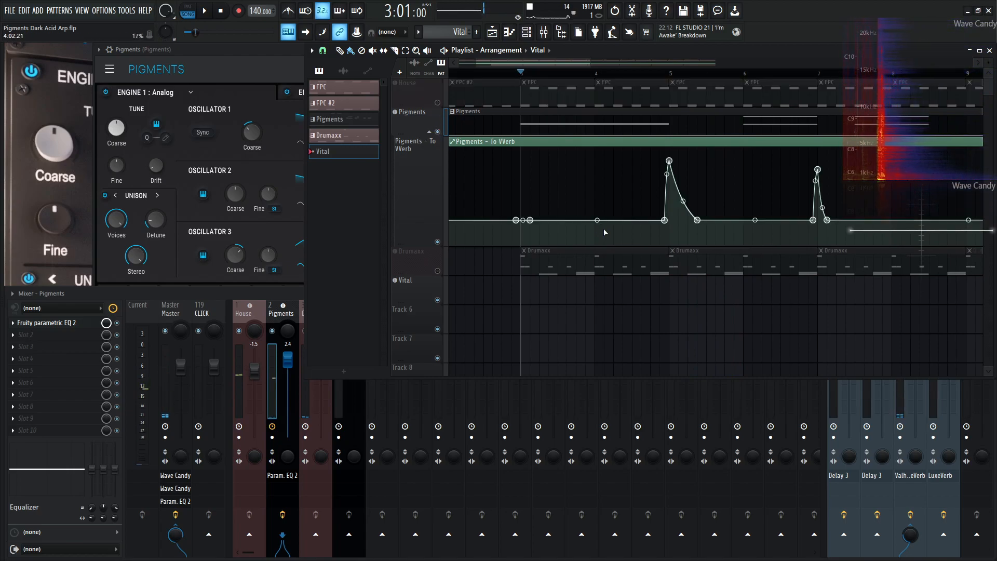
Play the arrangement through the reverb send automation, stop, then fold the To VVerb lane into Pigments
click(203, 11)
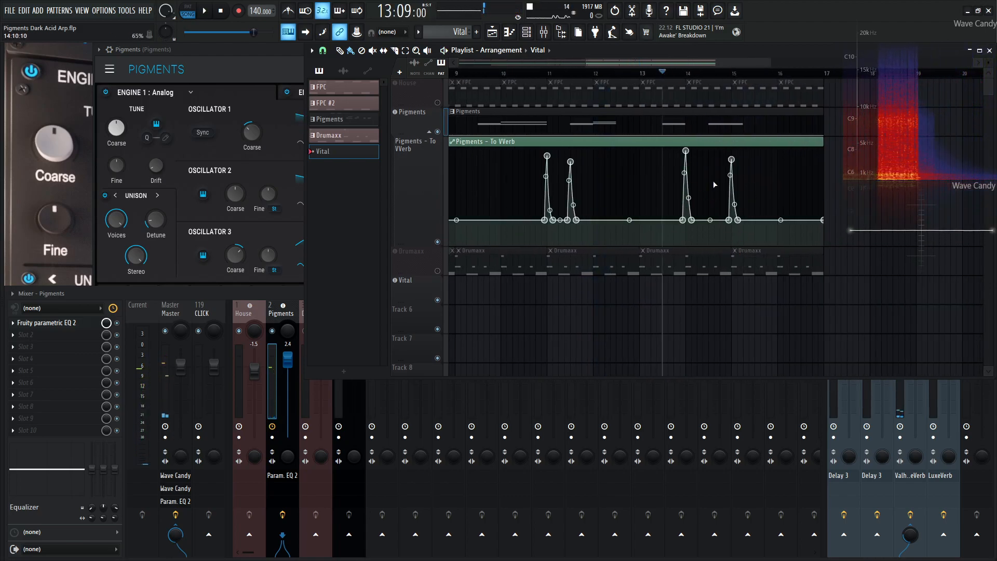
click(203, 11)
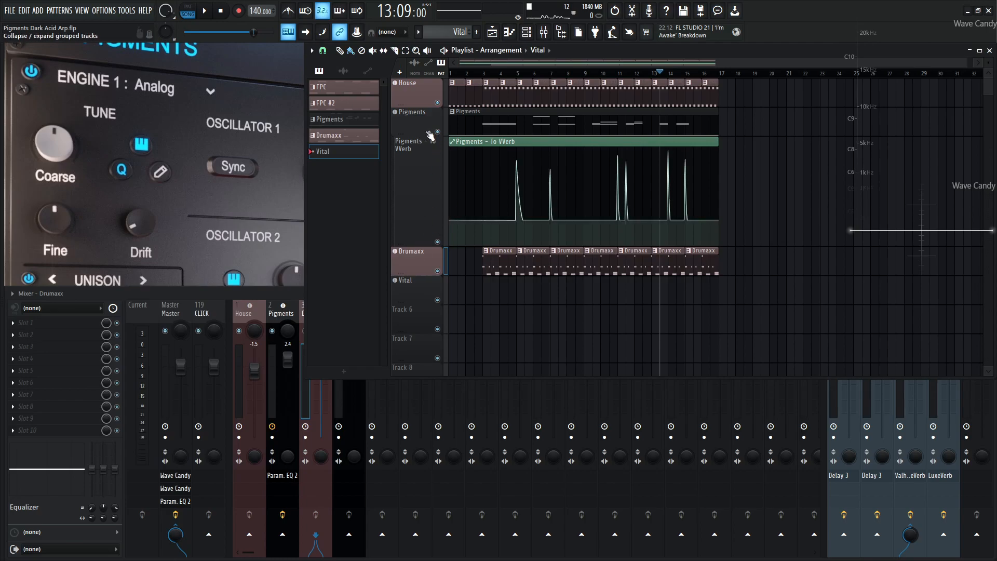
click(430, 131)
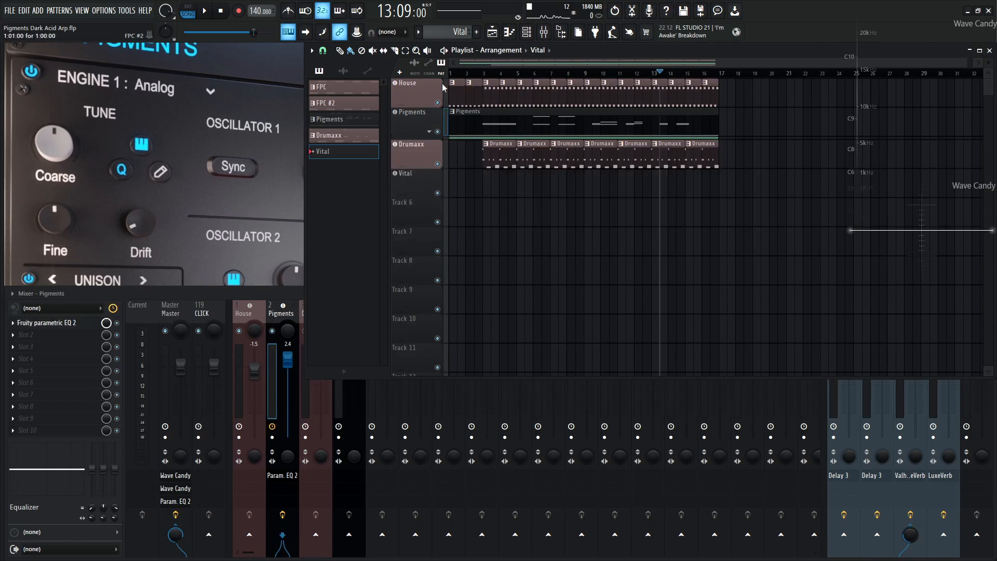